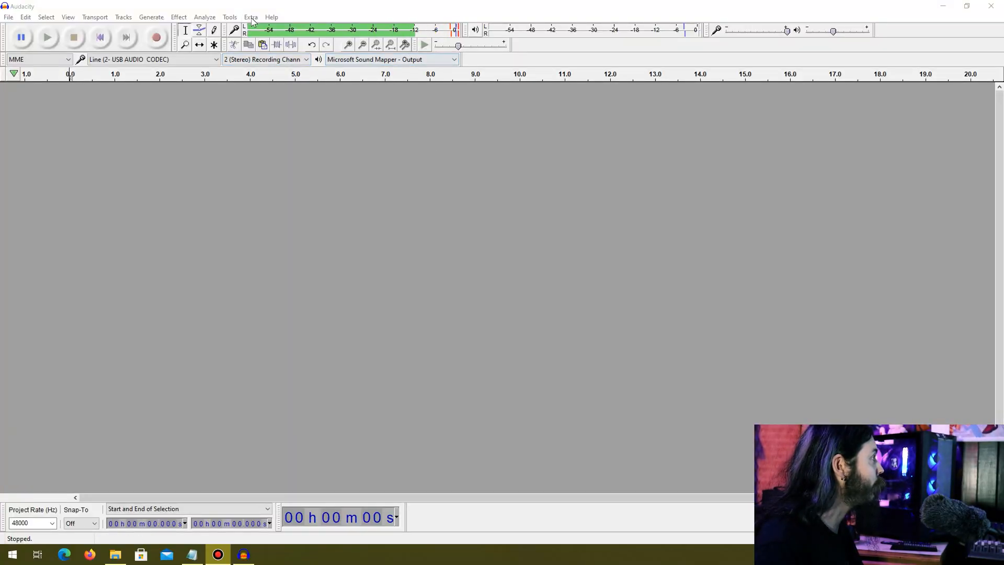
Step: Check About Audacity to confirm the installed version is 2.4.2
{"action": "left_click", "coordinate": [271, 17]}
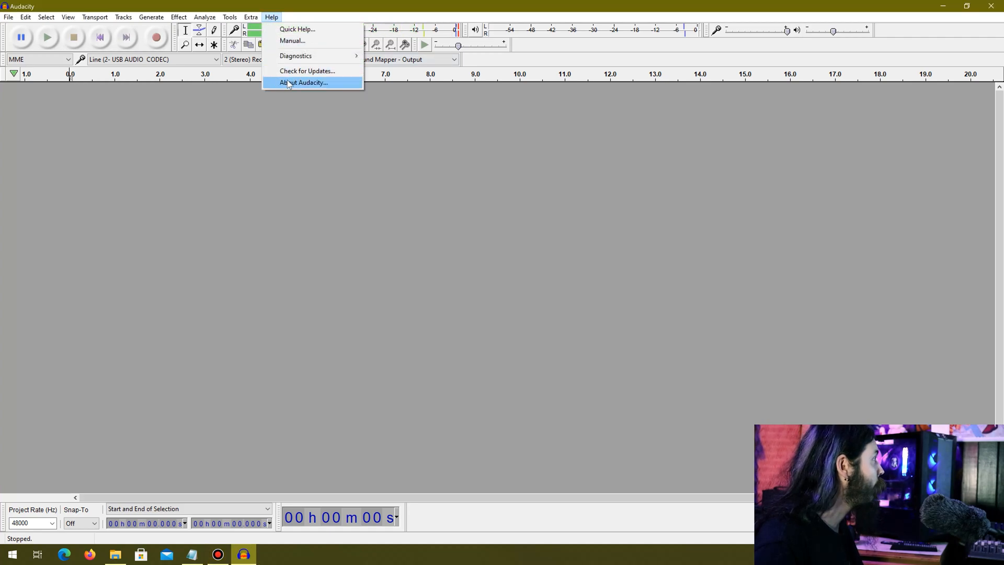
{"action": "left_click", "coordinate": [304, 81]}
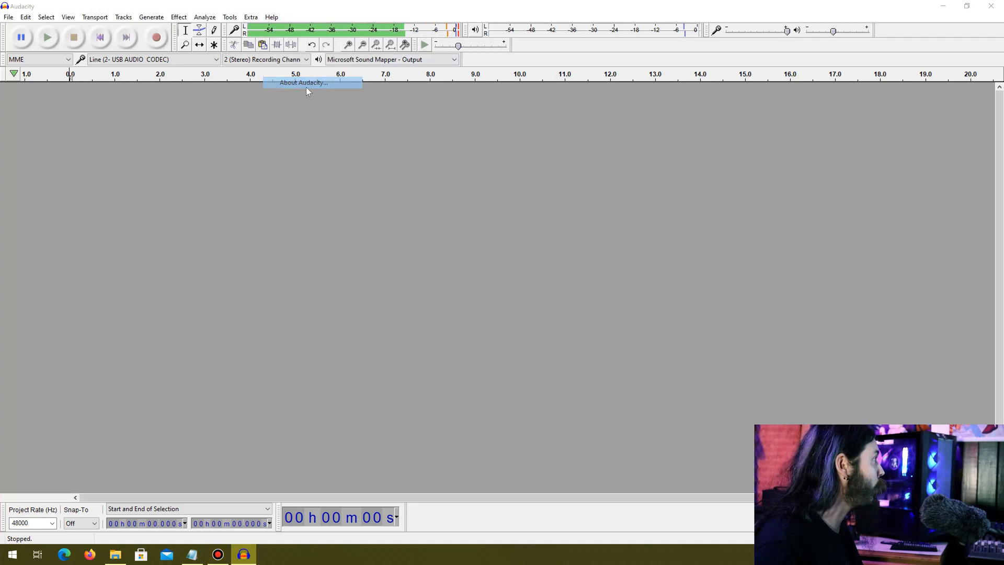
{"action": "left_click", "coordinate": [303, 82]}
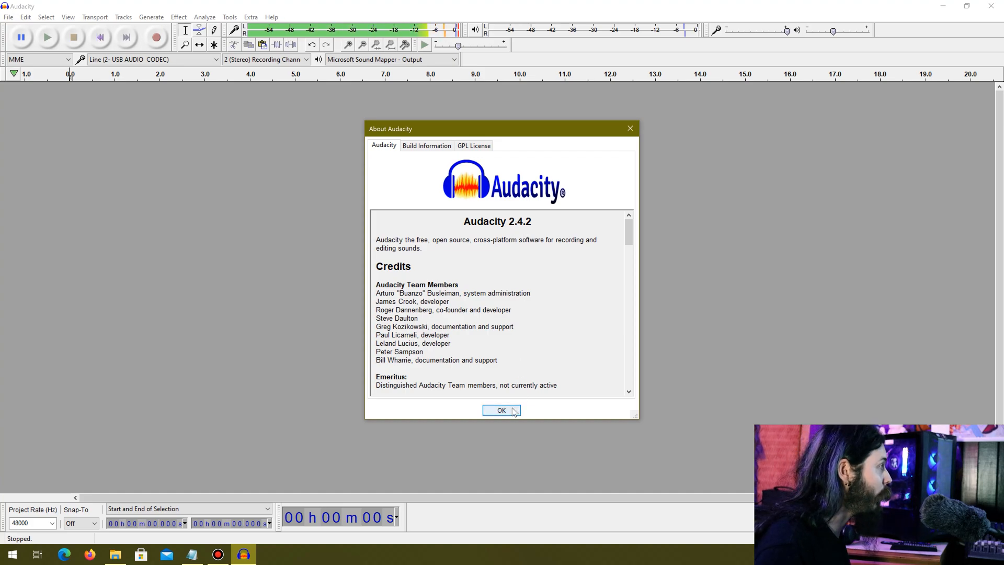
{"action": "left_click", "coordinate": [501, 410]}
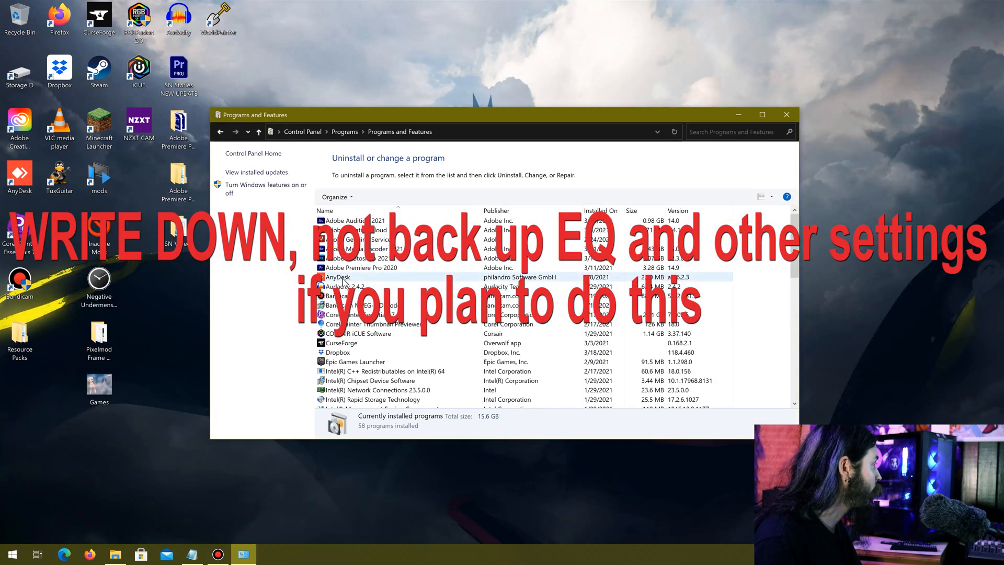
Step: Uninstall Audacity 2.4.2 and all its components from the installed programs list
{"action": "left_click", "coordinate": [346, 287]}
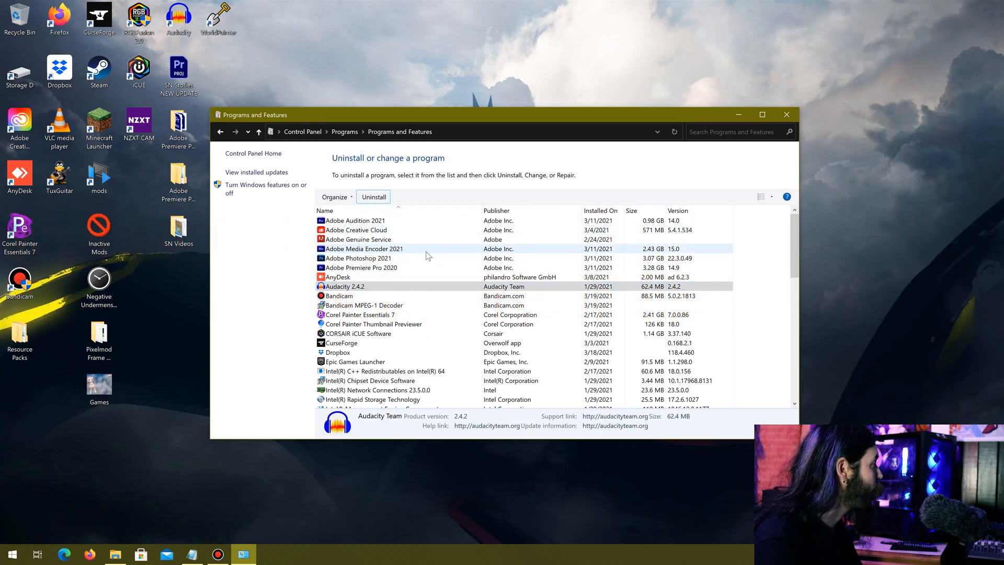
{"action": "left_click", "coordinate": [373, 197]}
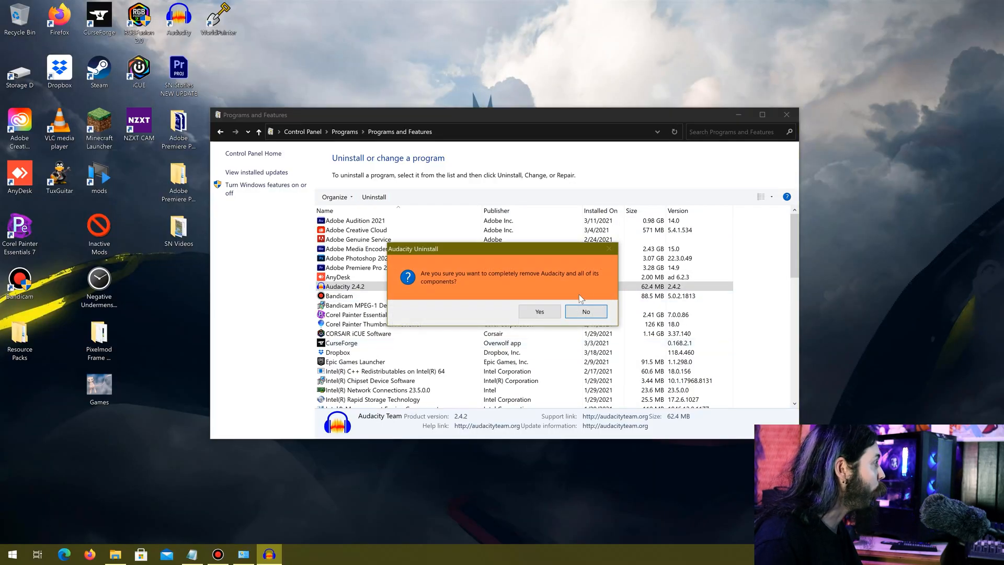
{"action": "left_click", "coordinate": [539, 312]}
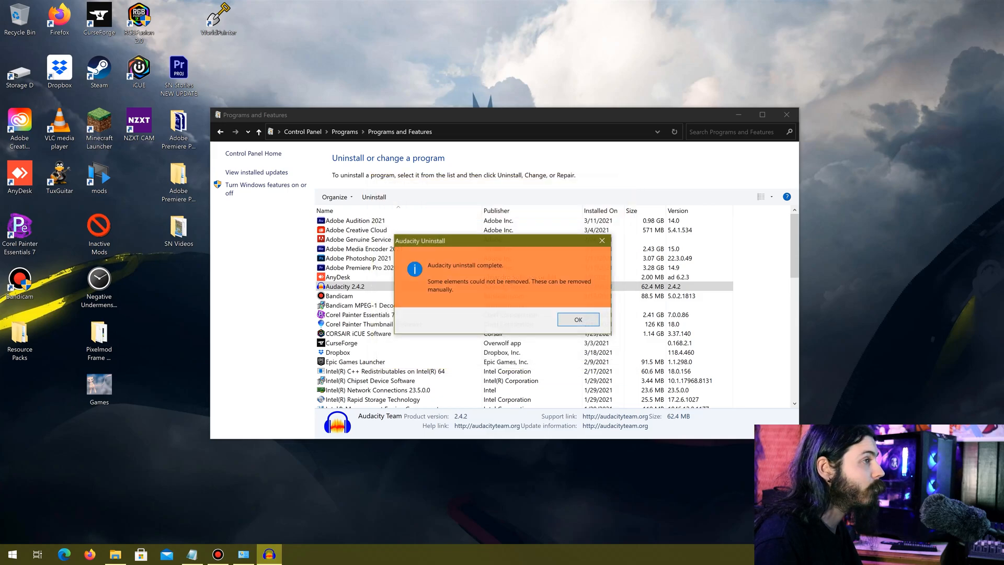
{"action": "left_click", "coordinate": [578, 319]}
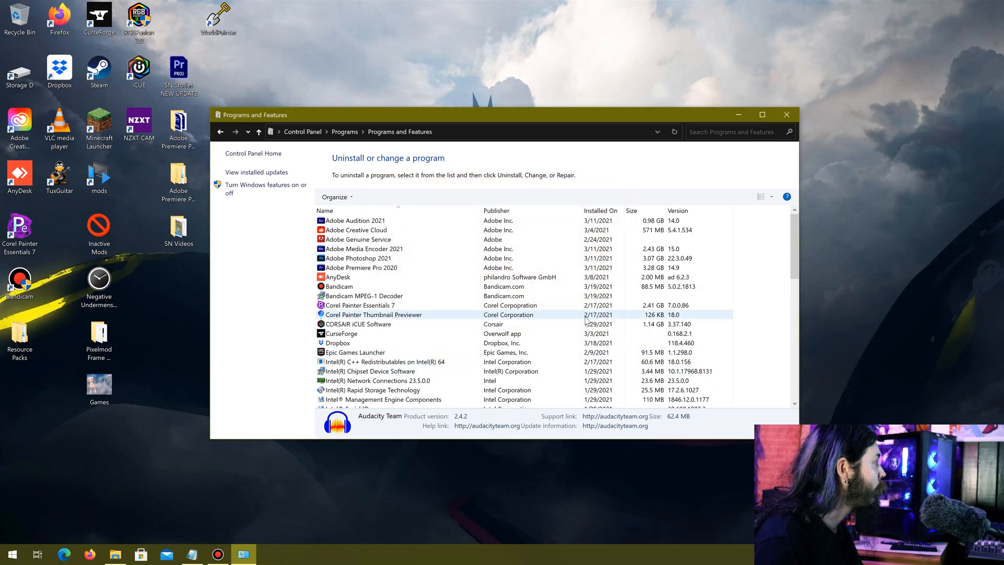
{"action": "left_click", "coordinate": [786, 115]}
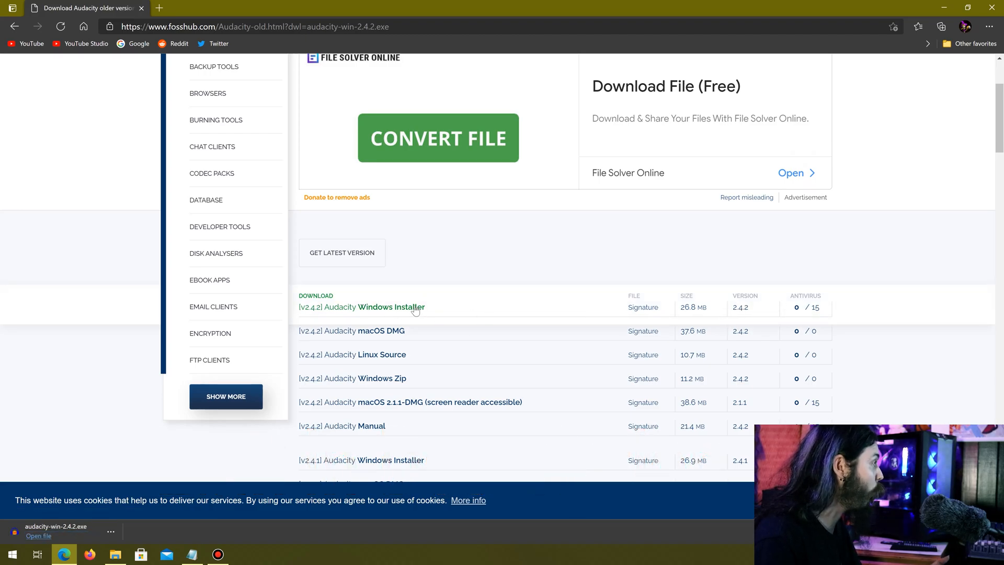
{"action": "mouse_move", "coordinate": [524, 327]}
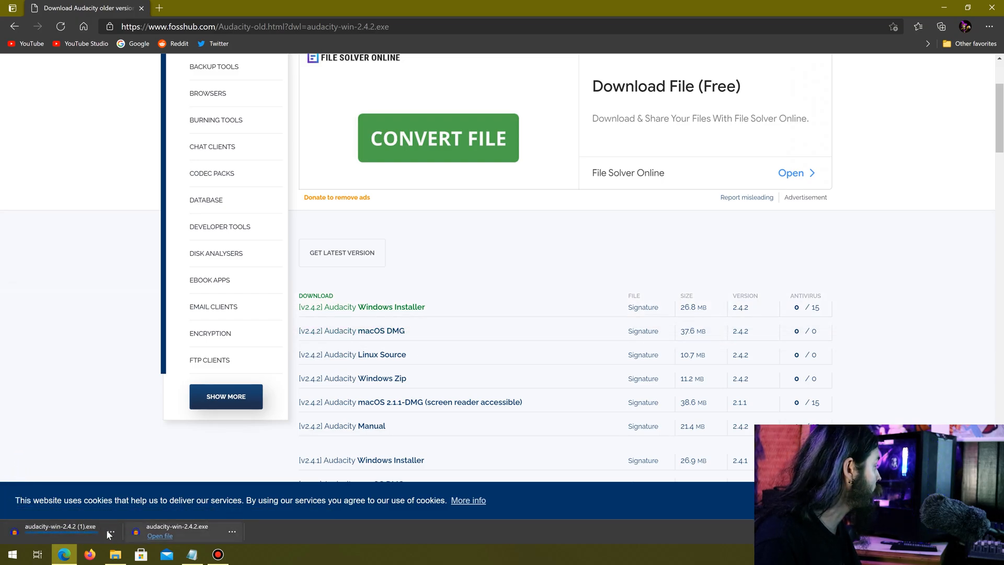
{"action": "mouse_move", "coordinate": [110, 535]}
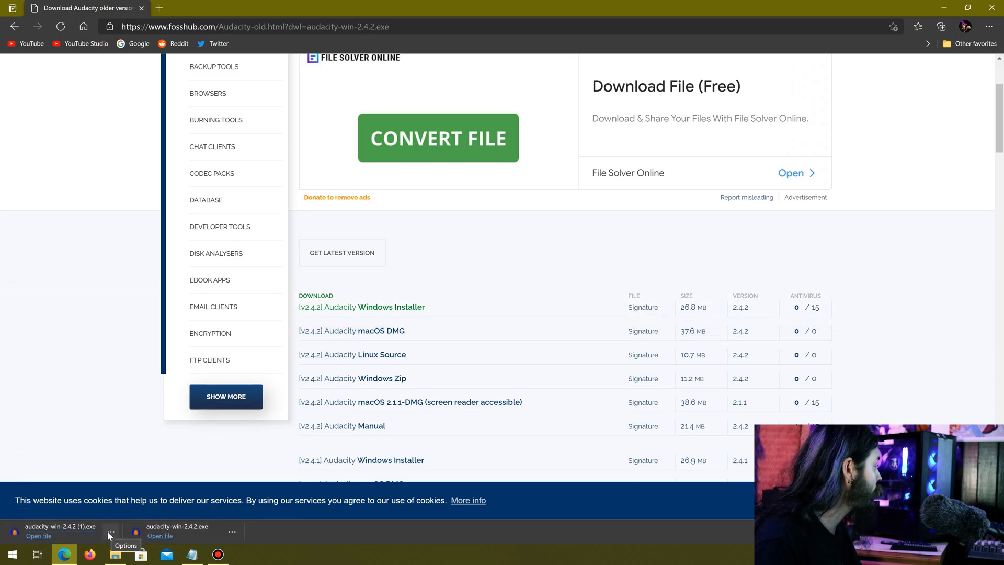
Step: Launch the downloaded Audacity 2.4.2 Windows installer from the downloads bar
{"action": "left_click", "coordinate": [39, 536]}
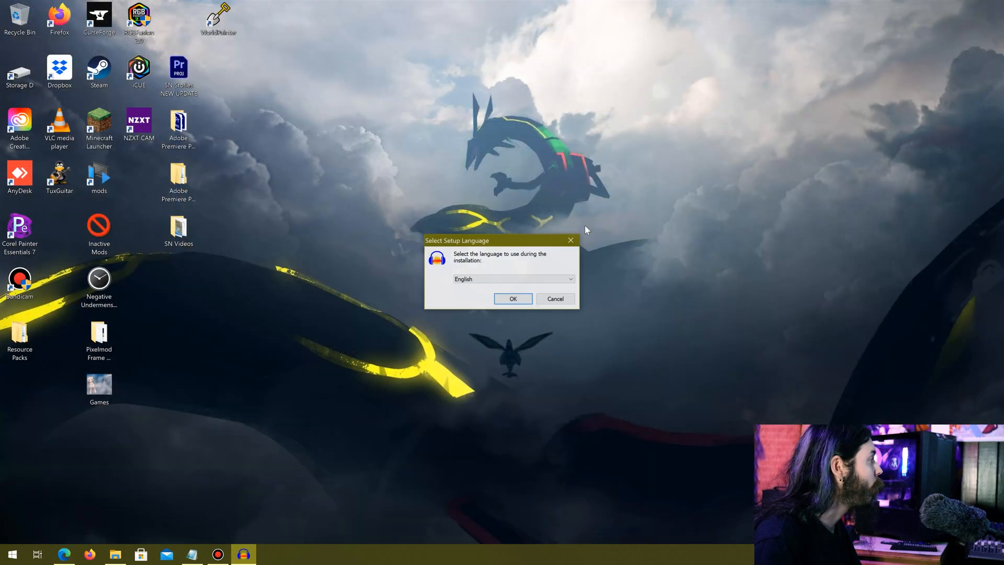
Step: Start setup in English with Reset Preferences ticked
{"action": "left_click", "coordinate": [511, 298]}
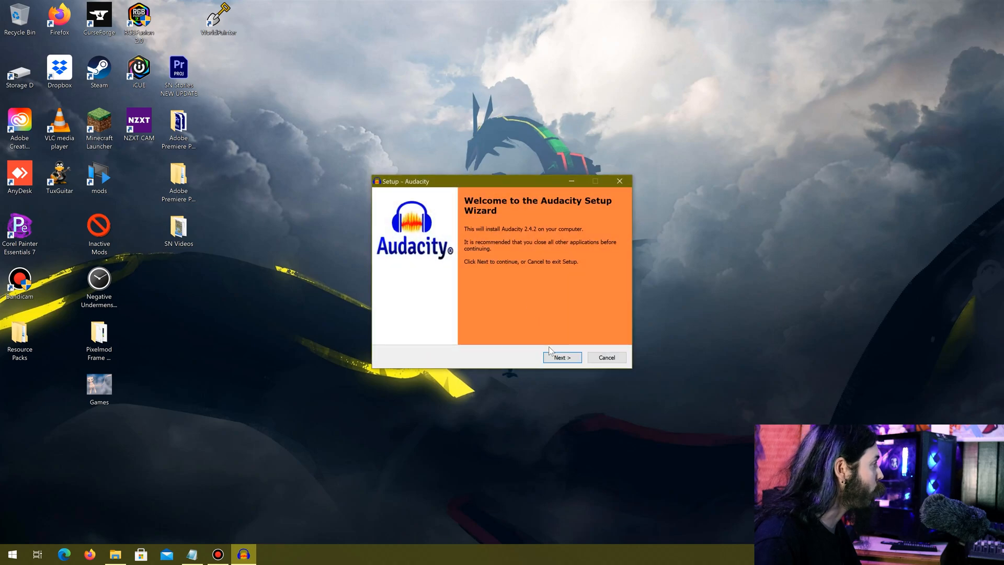
{"action": "left_click", "coordinate": [561, 358]}
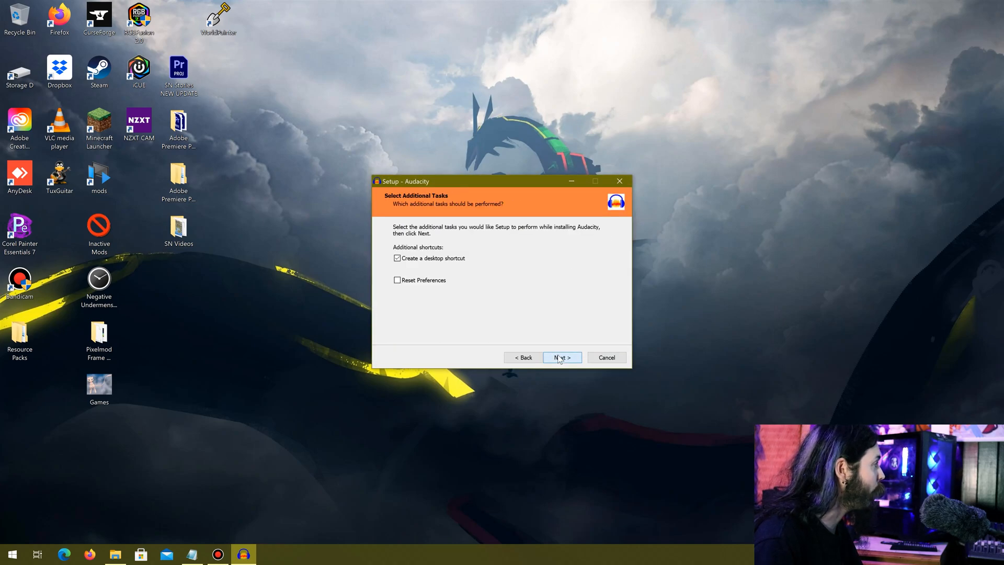
{"action": "mouse_move", "coordinate": [572, 378]}
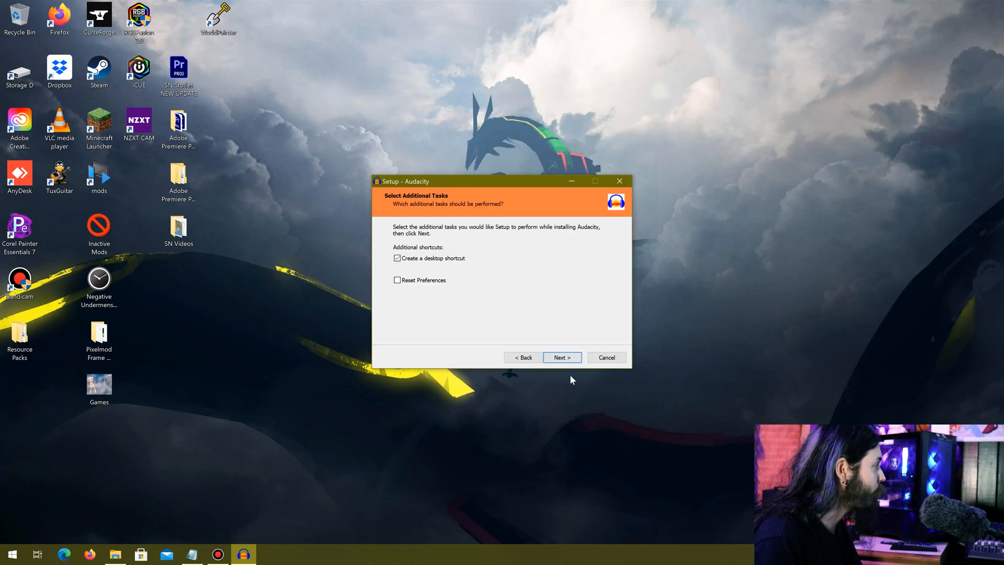
{"action": "left_click", "coordinate": [398, 280]}
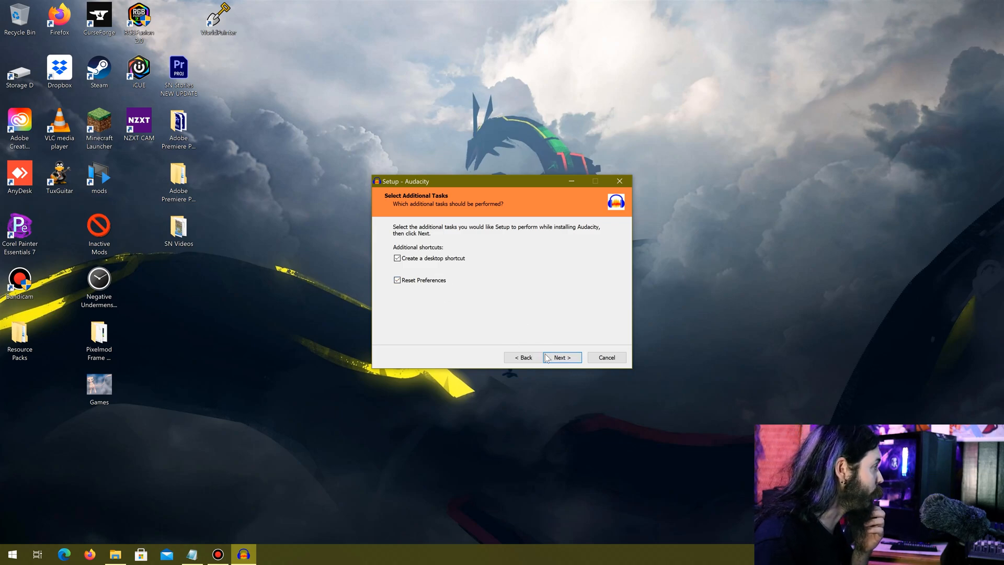
{"action": "left_click", "coordinate": [561, 357]}
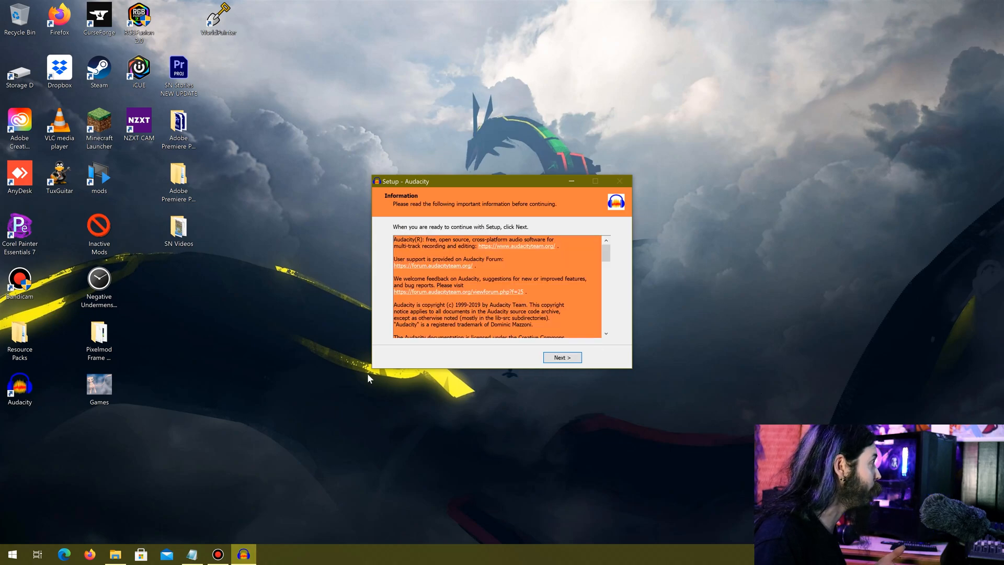
Step: Finish installing 2.4.2, launch Audacity and agree to reset its preferences
{"action": "left_click", "coordinate": [561, 357]}
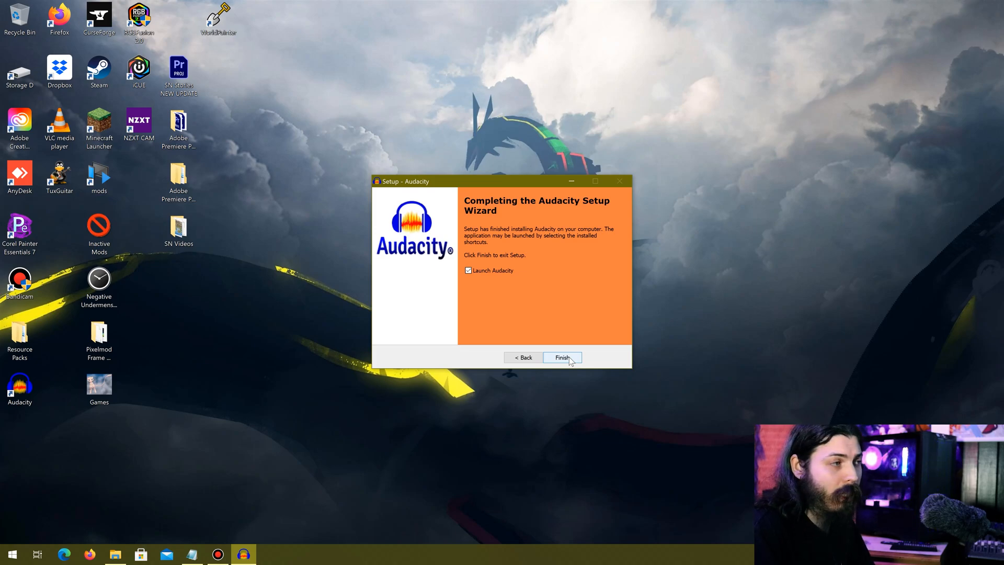
{"action": "left_click", "coordinate": [562, 358]}
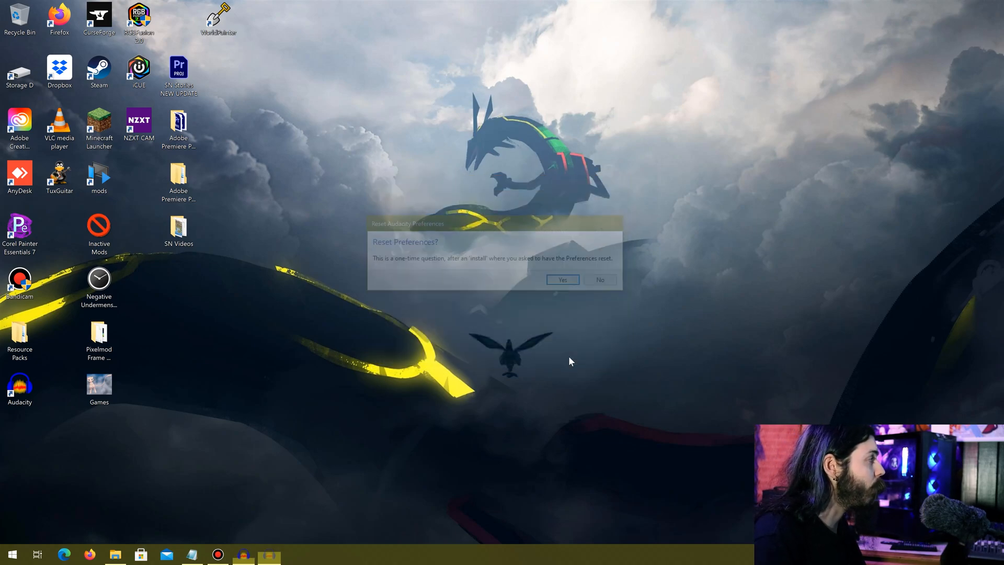
{"action": "left_click", "coordinate": [562, 279]}
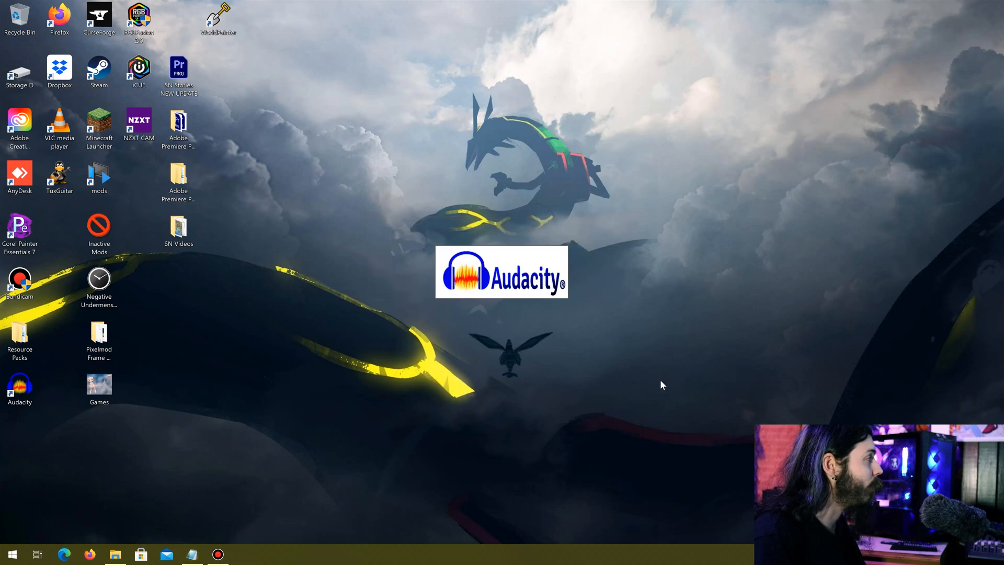
{"action": "double_click", "coordinate": [19, 384]}
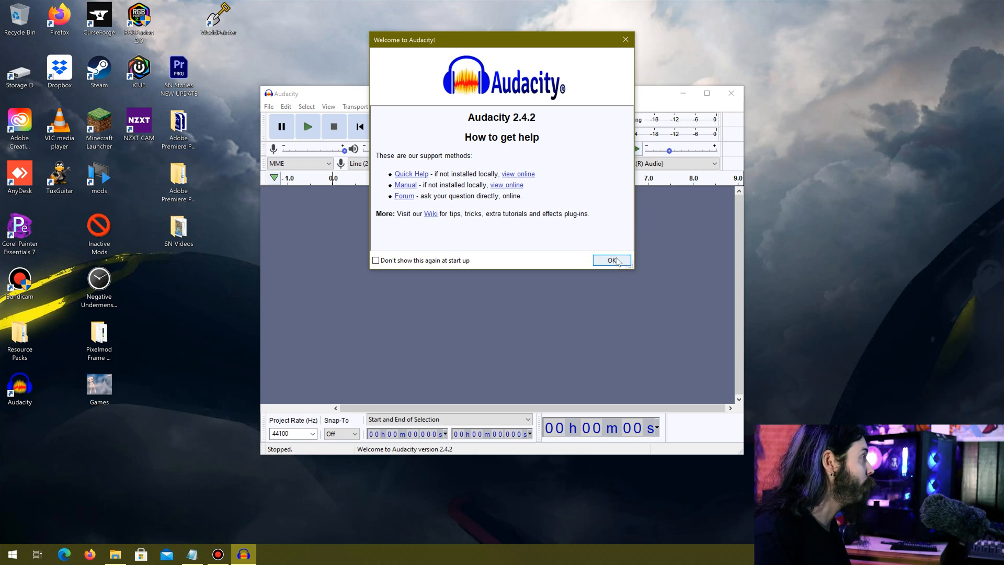
Step: Dismiss the welcome message and review the Devices page in Preferences
{"action": "left_click", "coordinate": [611, 260]}
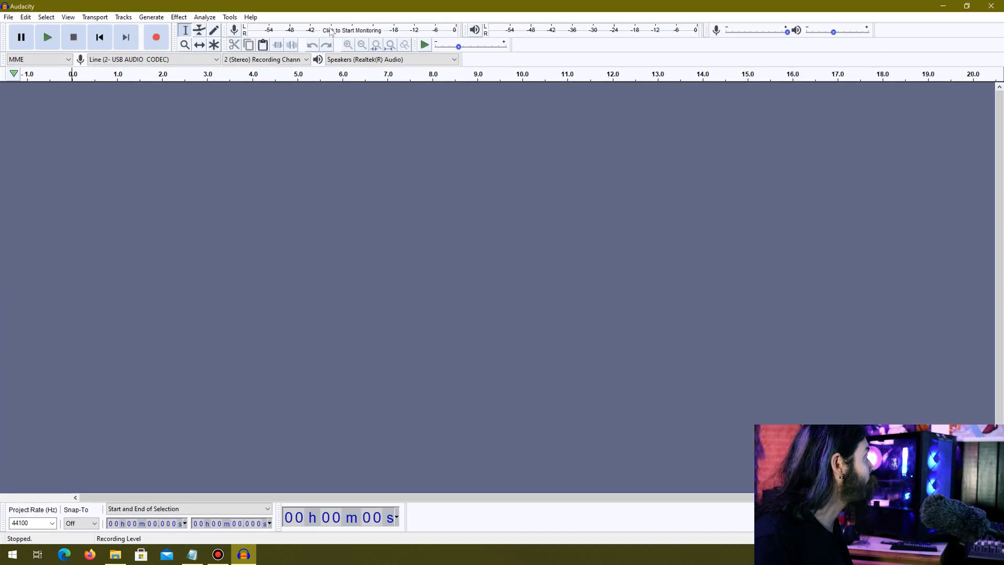
{"action": "left_click", "coordinate": [151, 17]}
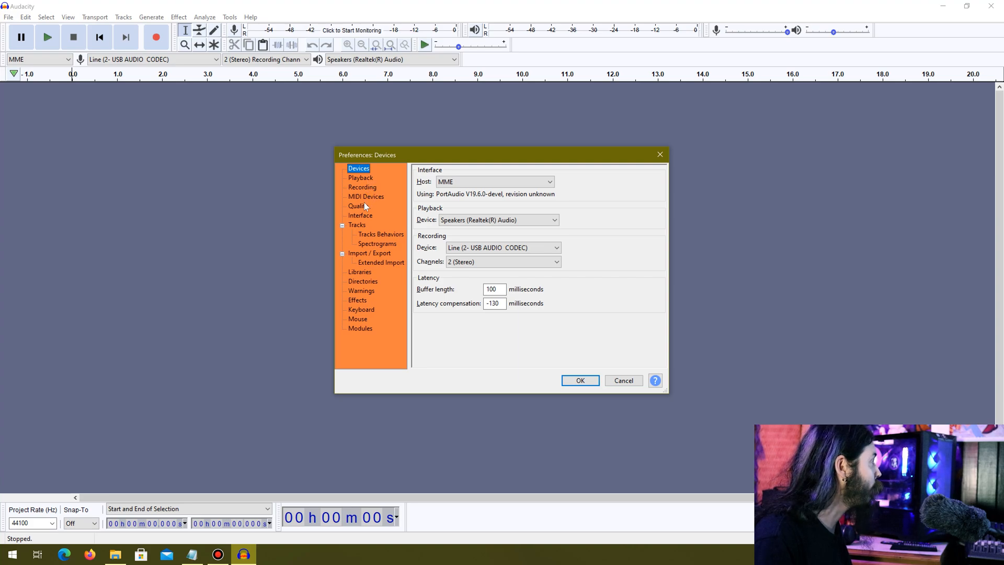
{"action": "left_click", "coordinate": [361, 215]}
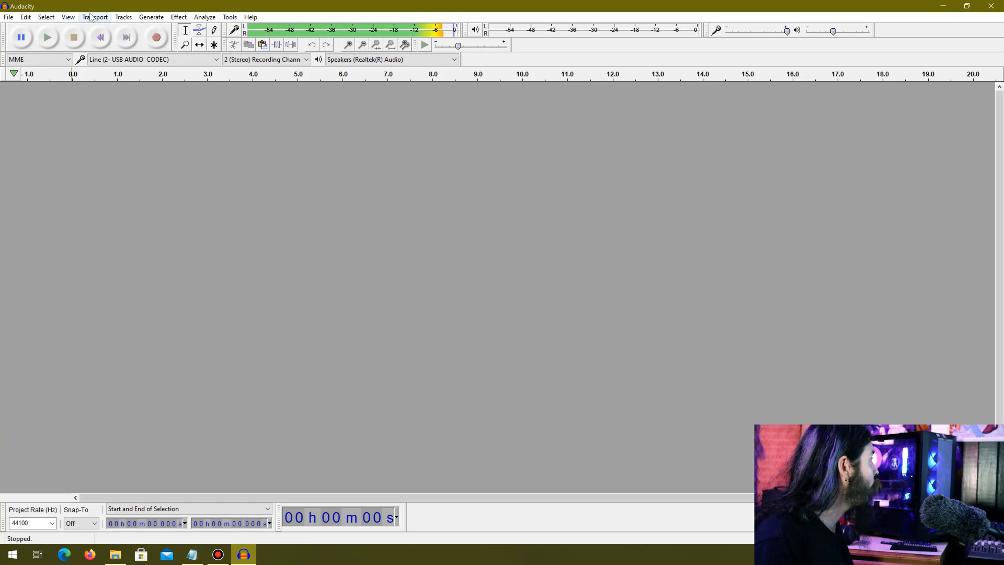
Step: Record and stop a short test clip
{"action": "left_click", "coordinate": [179, 17]}
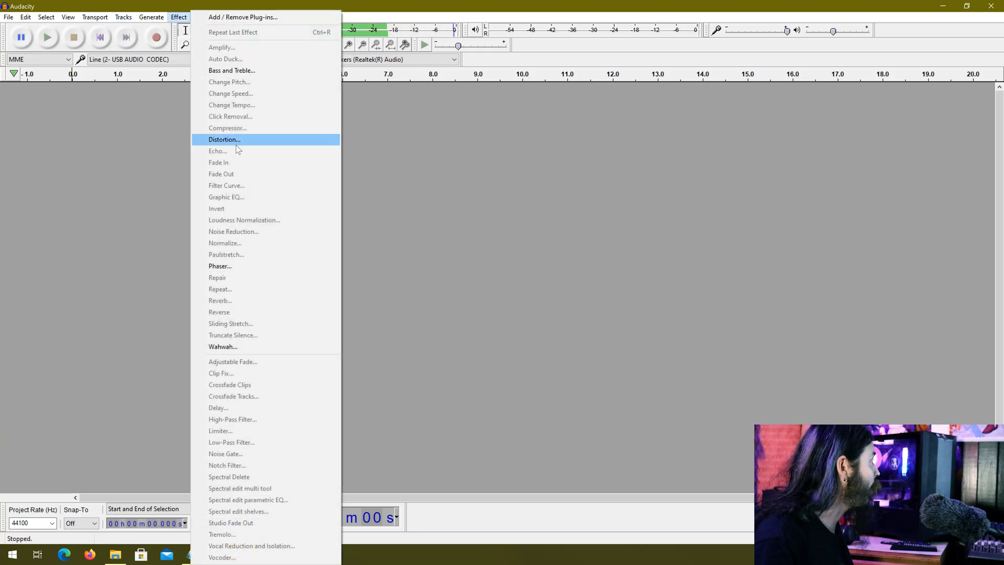
{"action": "left_click", "coordinate": [157, 37]}
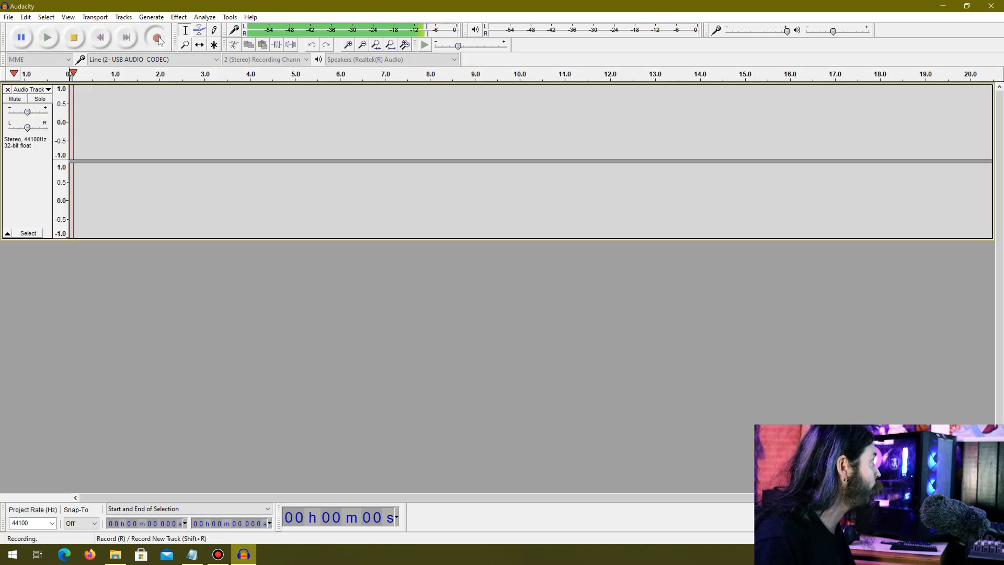
{"action": "left_click", "coordinate": [74, 38]}
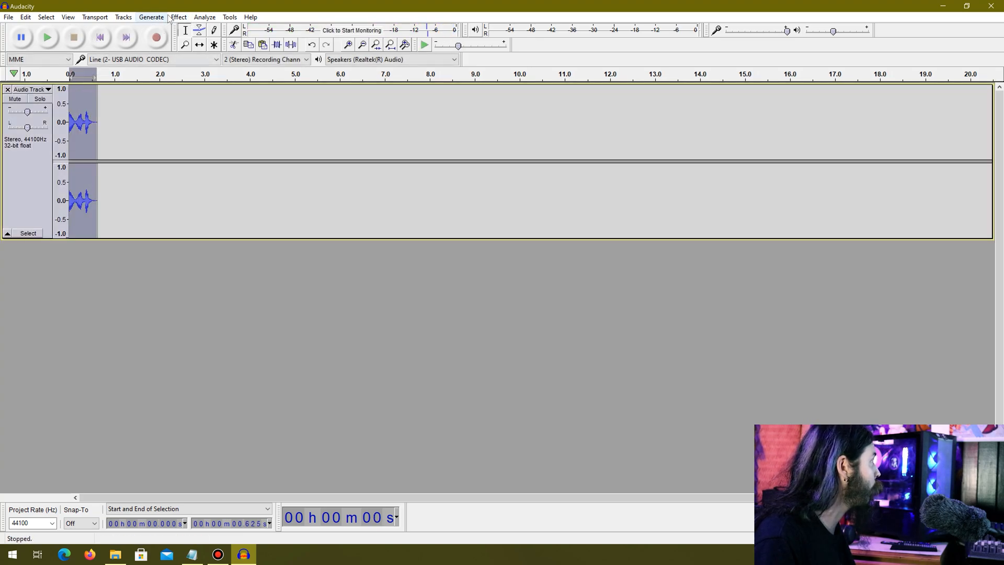
Step: Apply a Graphic EQ with the 20 Hz band adjusted to the test clip
{"action": "left_click", "coordinate": [179, 17]}
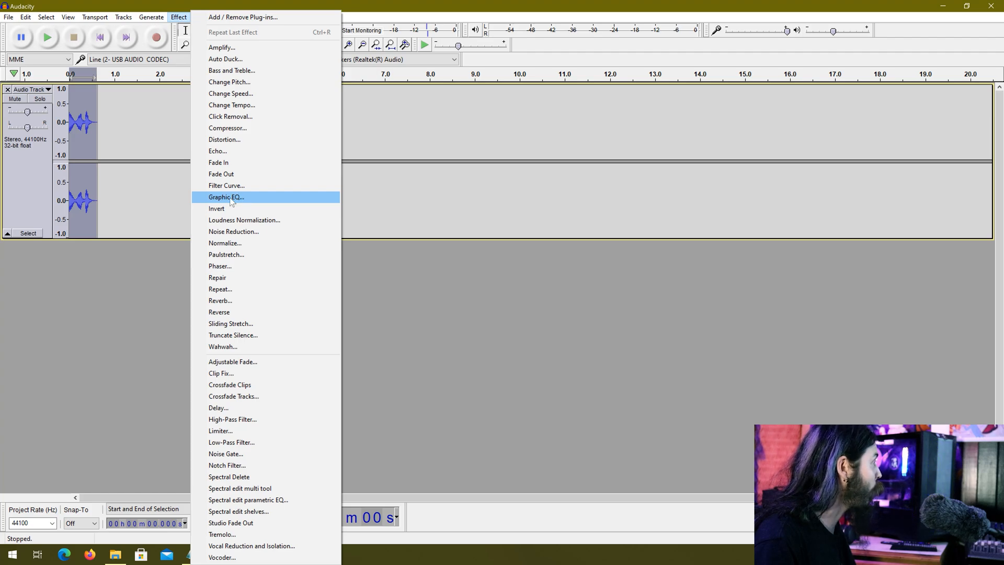
{"action": "mouse_move", "coordinate": [226, 186]}
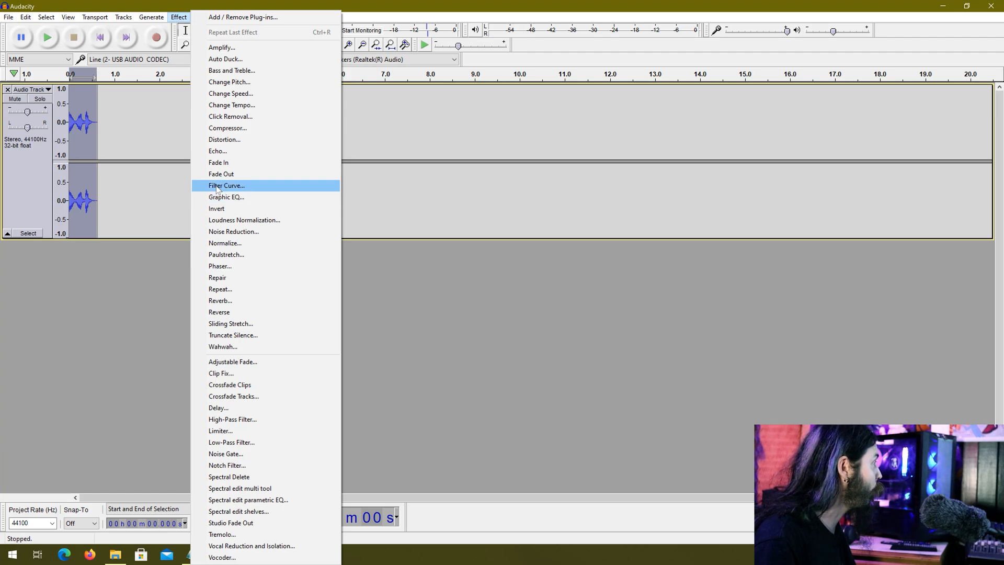
{"action": "left_click", "coordinate": [226, 196]}
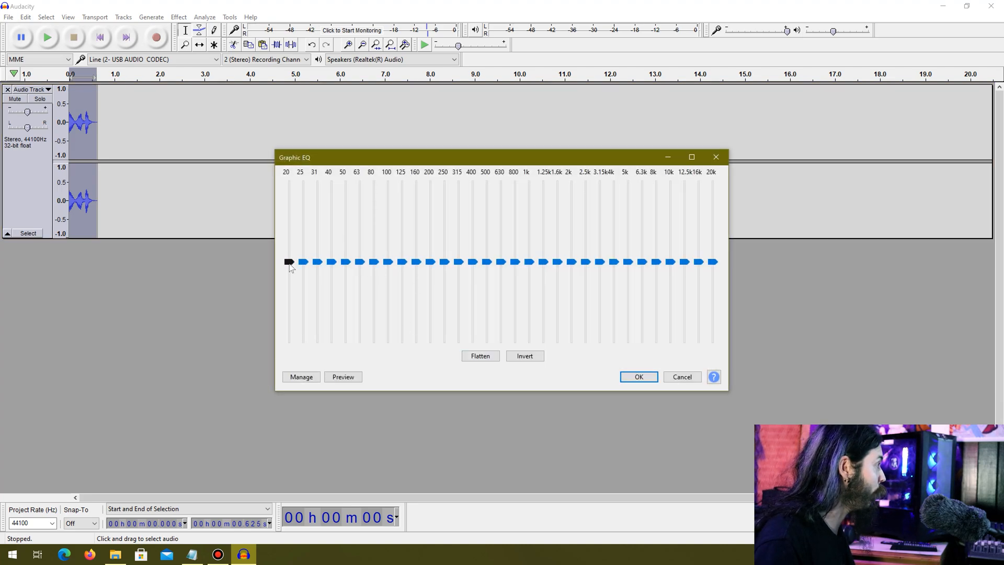
{"action": "left_click_drag", "start_coordinate": [289, 262], "coordinate": [288, 238]}
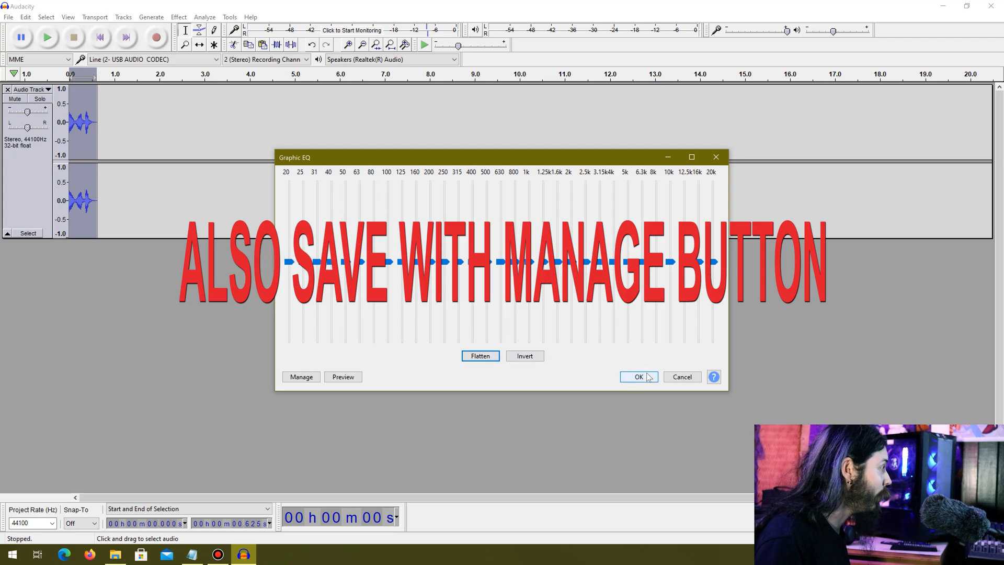
{"action": "left_click", "coordinate": [638, 377]}
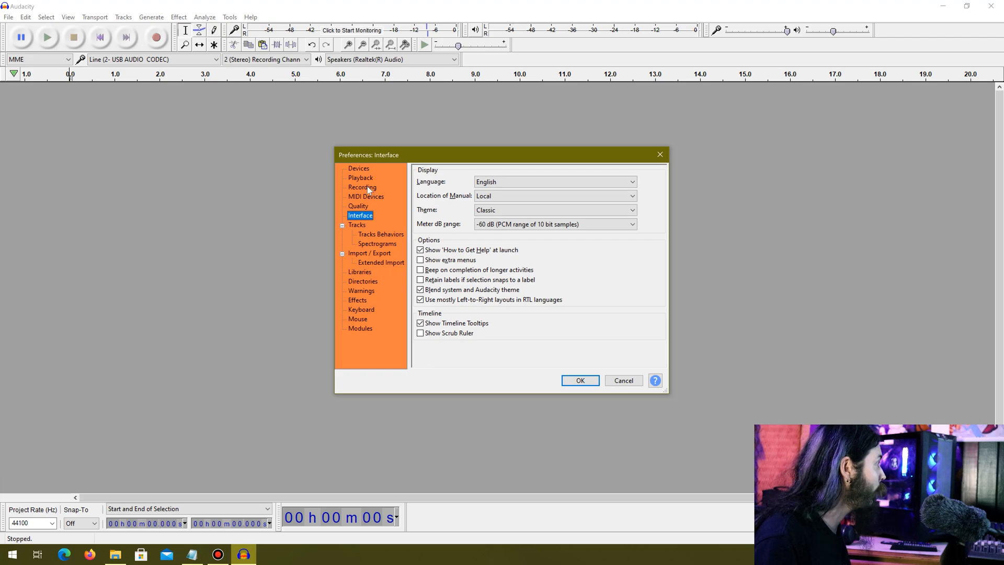
Step: Set recording pre-roll to 0 seconds and crossfade to 0 ms and save the preferences
{"action": "left_click", "coordinate": [360, 187]}
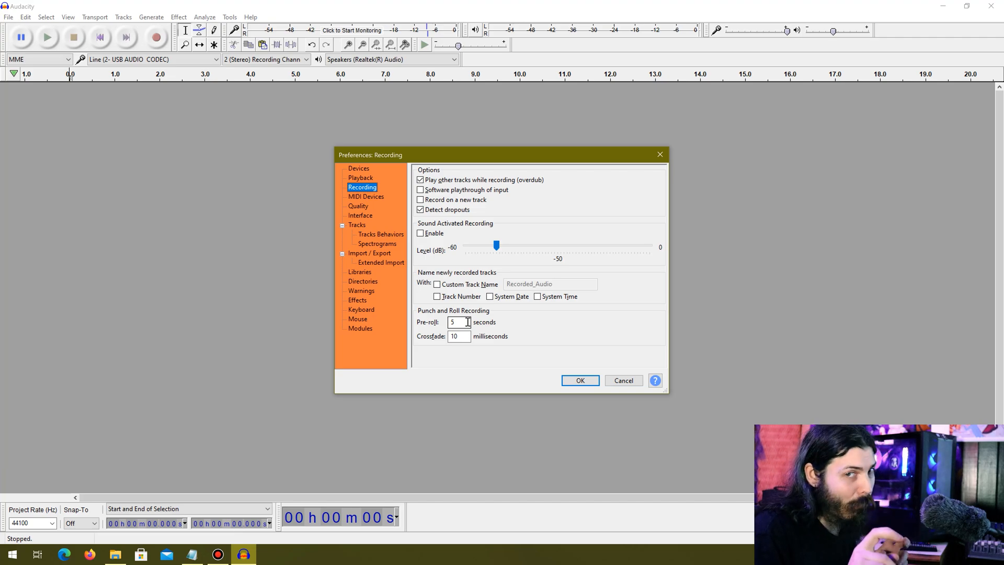
{"action": "triple_click", "coordinate": [459, 321]}
{"action": "type", "text": "0"}
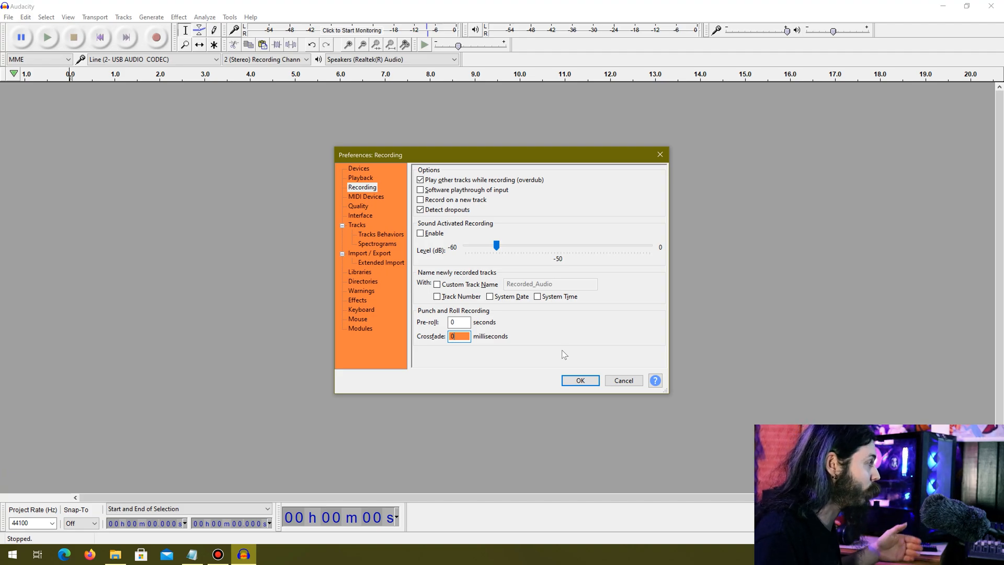
{"action": "left_click", "coordinate": [580, 380]}
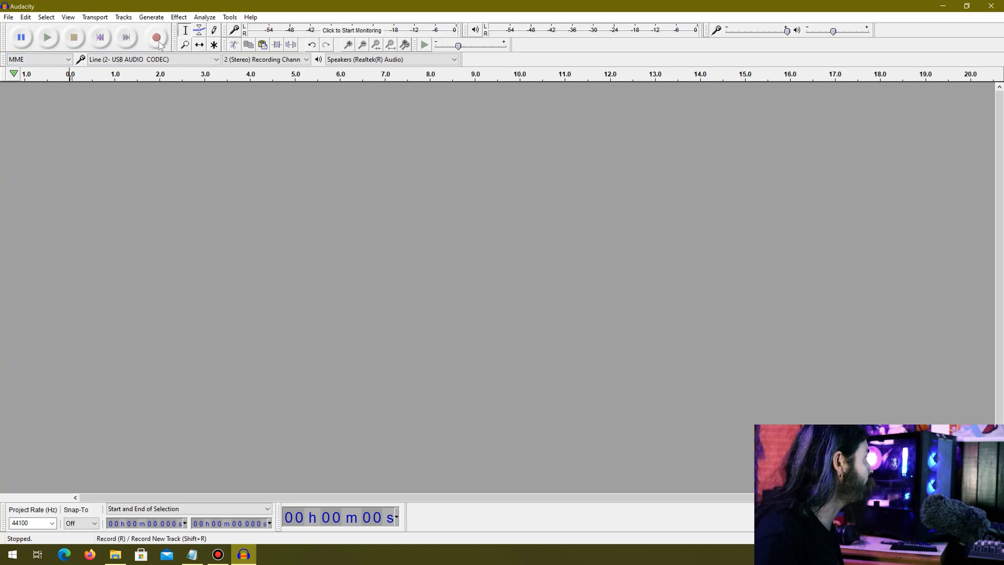
Step: Record a narration take, then punch-and-roll another take from about 5.4 seconds
{"action": "left_click", "coordinate": [157, 37]}
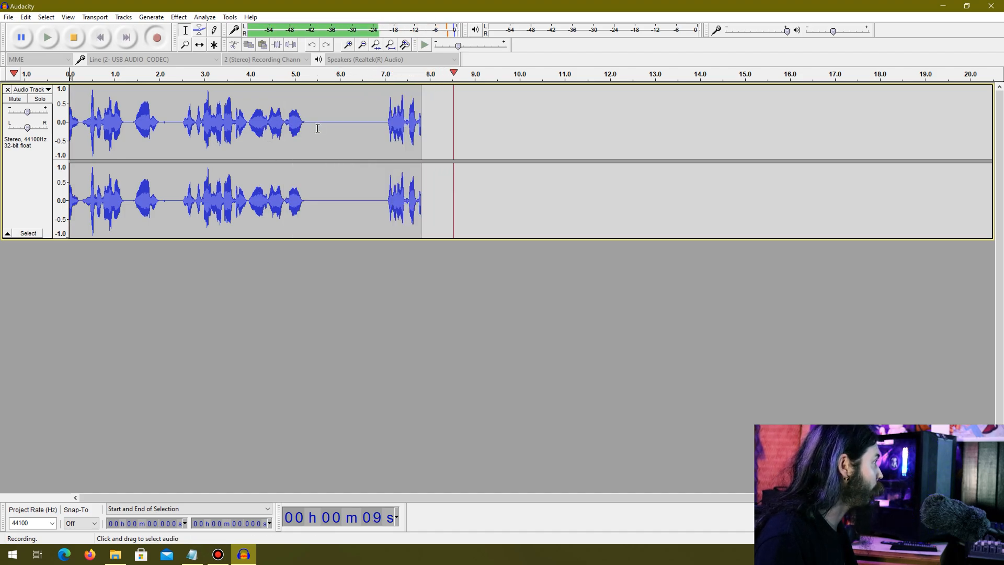
{"action": "left_click", "coordinate": [73, 37]}
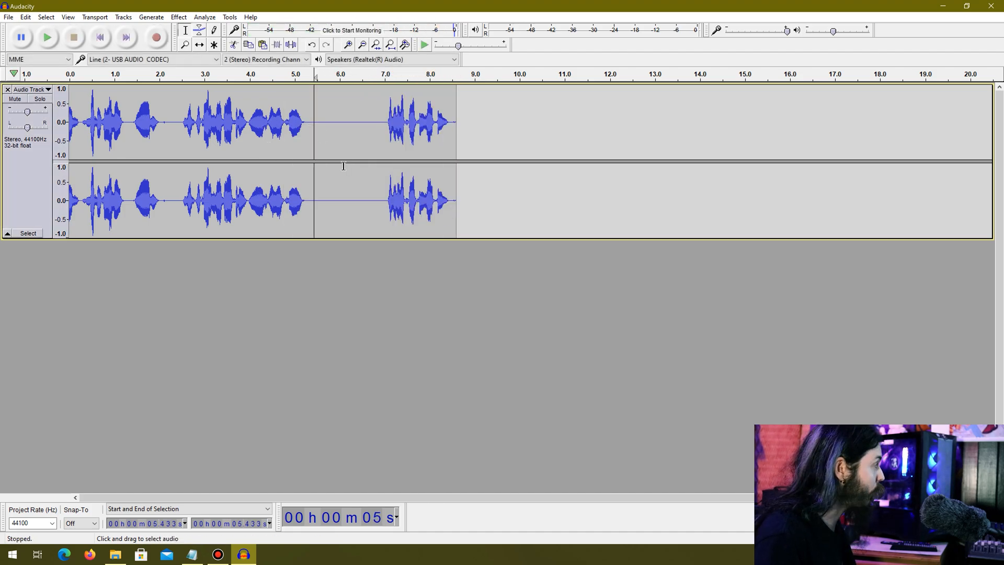
{"action": "left_click", "coordinate": [155, 38]}
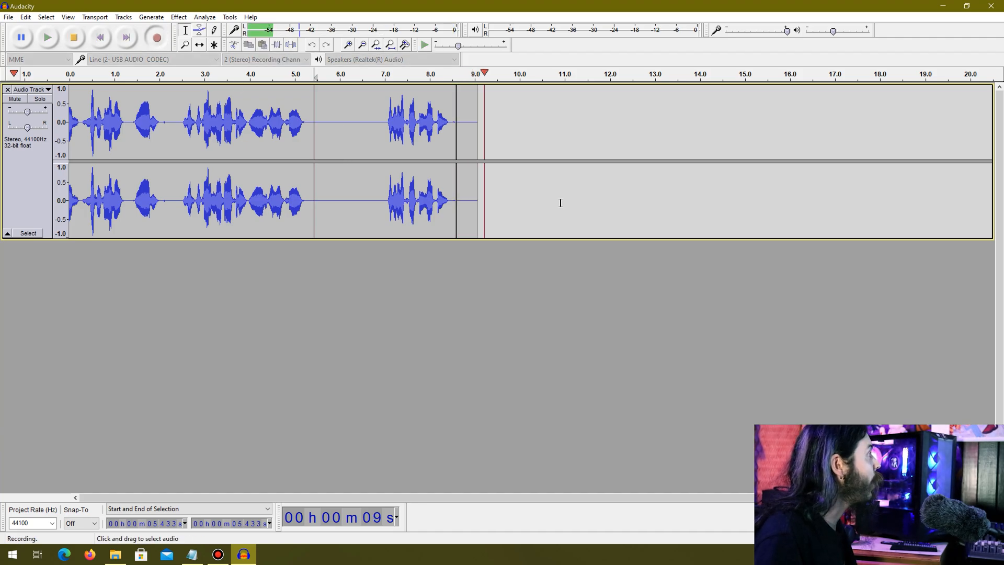
{"action": "left_click", "coordinate": [73, 37]}
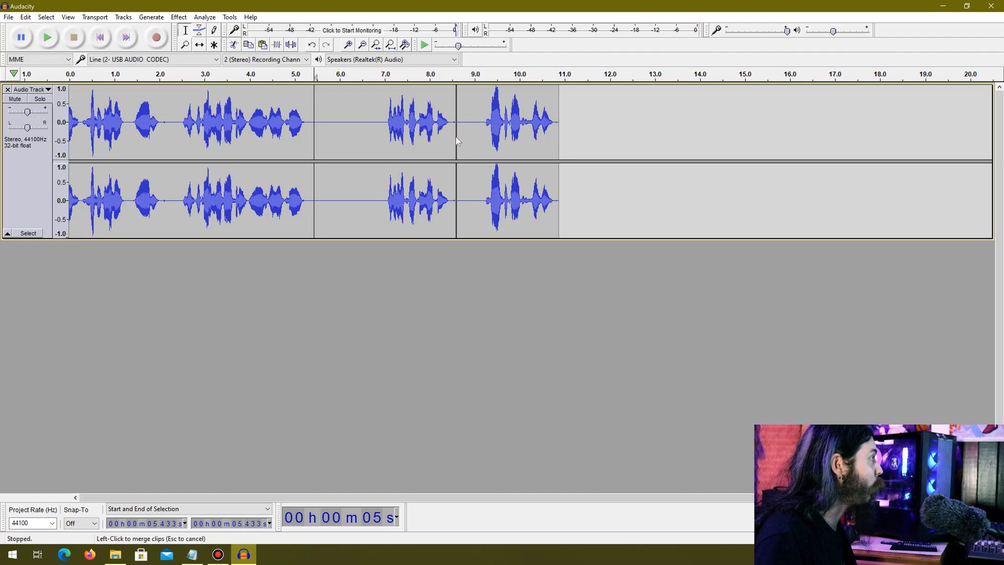
{"action": "mouse_move", "coordinate": [513, 149]}
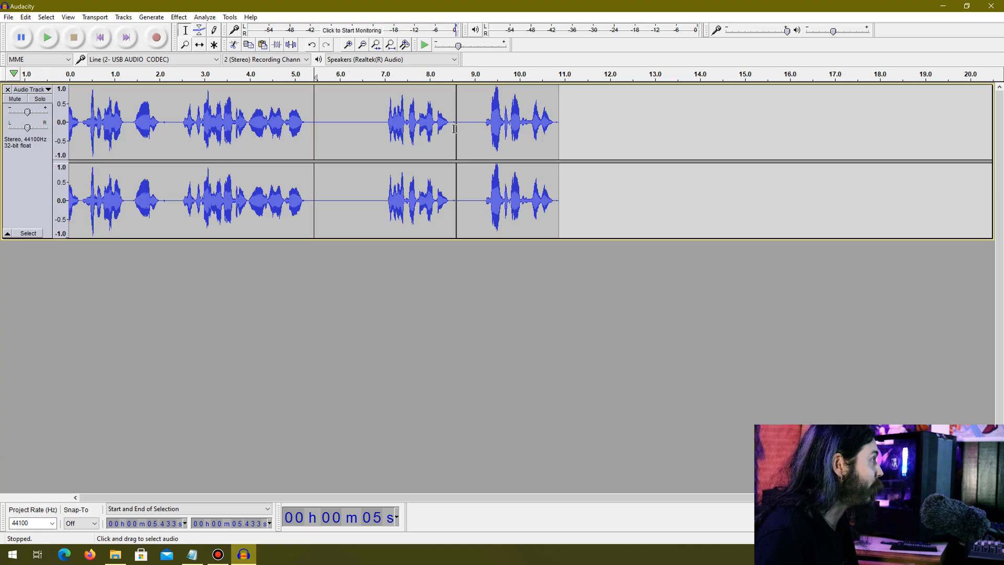
Step: Select the last clip and punch-and-roll re-record from about 9.5 seconds to roughly 12 seconds
{"action": "left_click_drag", "start_coordinate": [457, 122], "coordinate": [558, 121]}
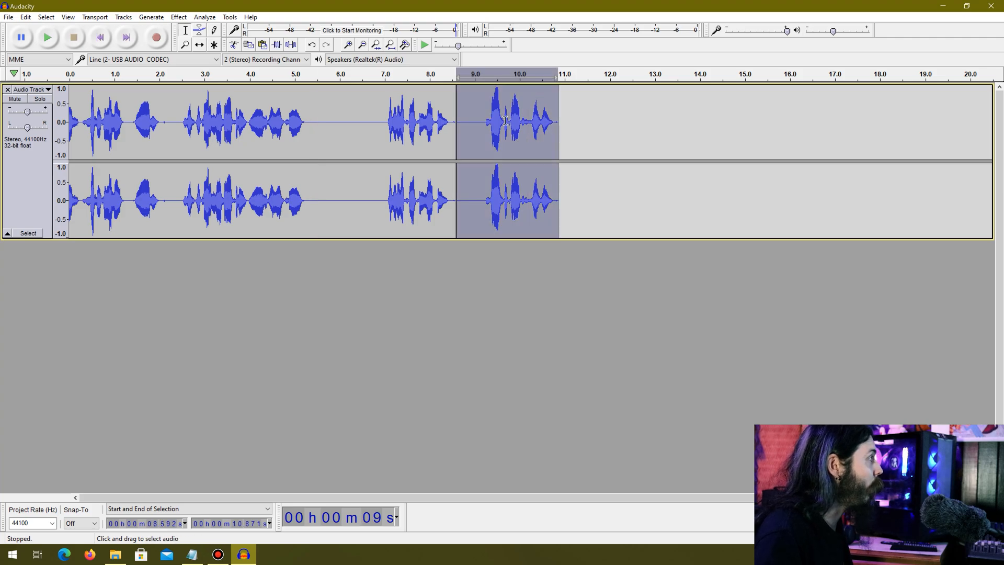
{"action": "mouse_move", "coordinate": [515, 141]}
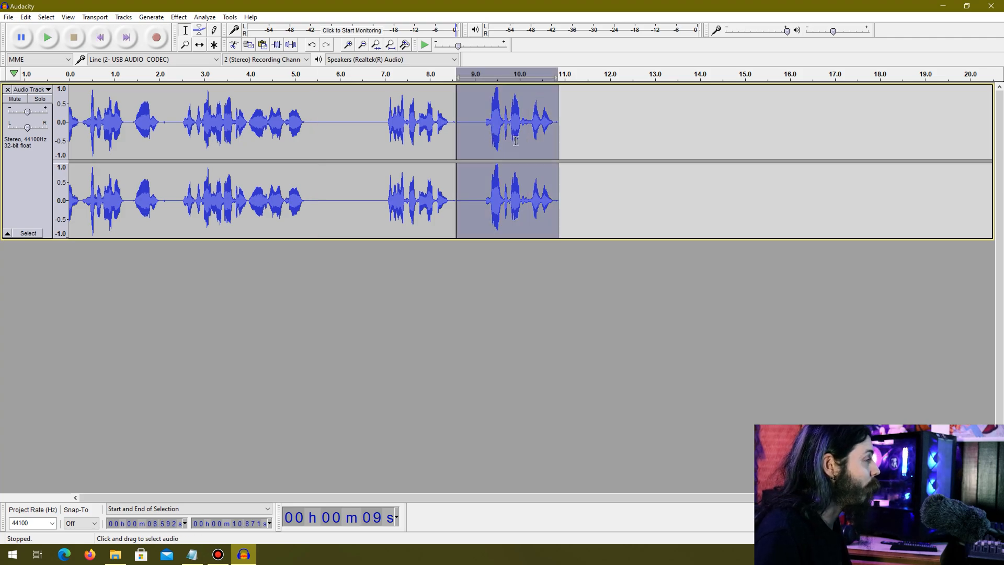
{"action": "mouse_move", "coordinate": [568, 147]}
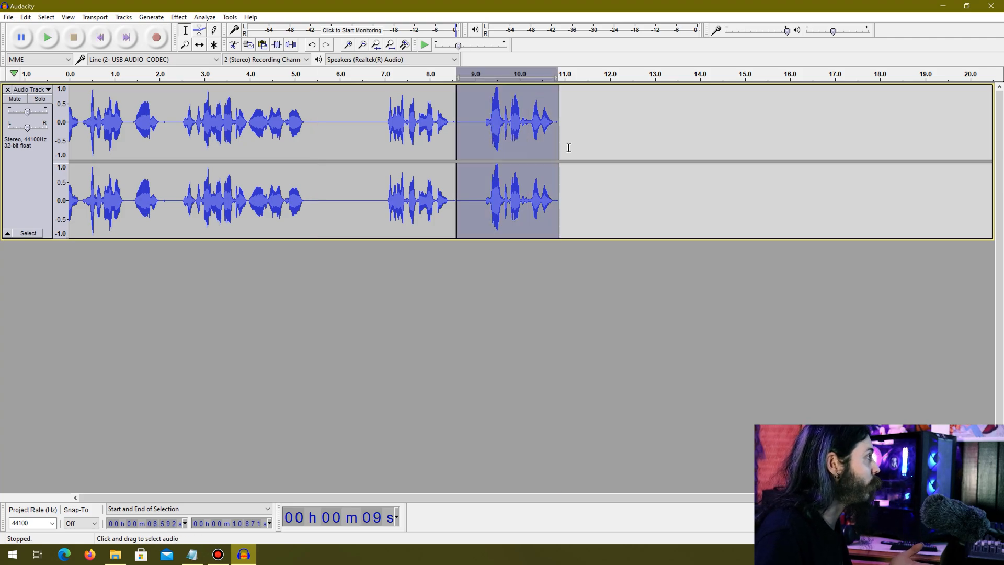
{"action": "mouse_move", "coordinate": [479, 146]}
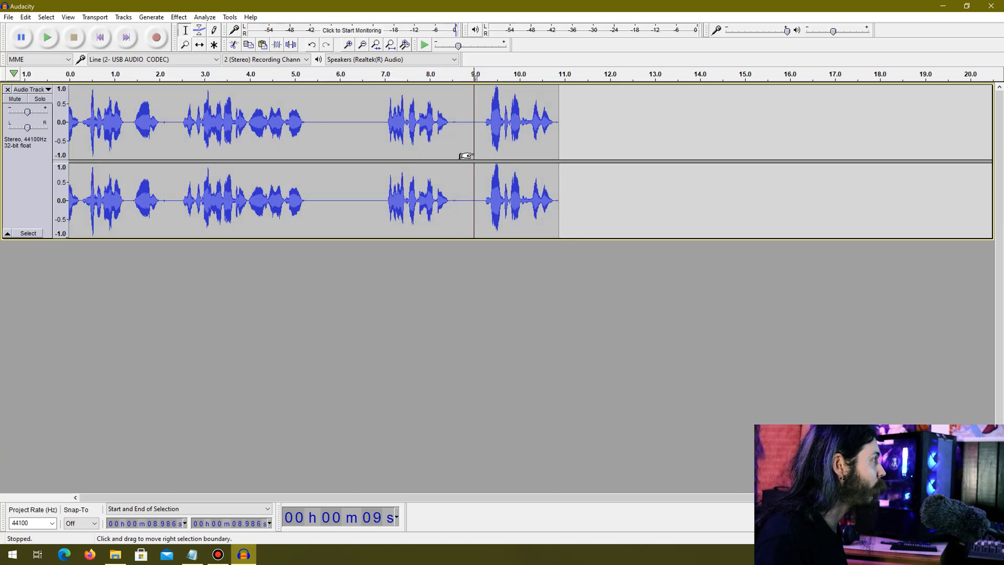
{"action": "left_click_drag", "start_coordinate": [456, 122], "coordinate": [558, 121]}
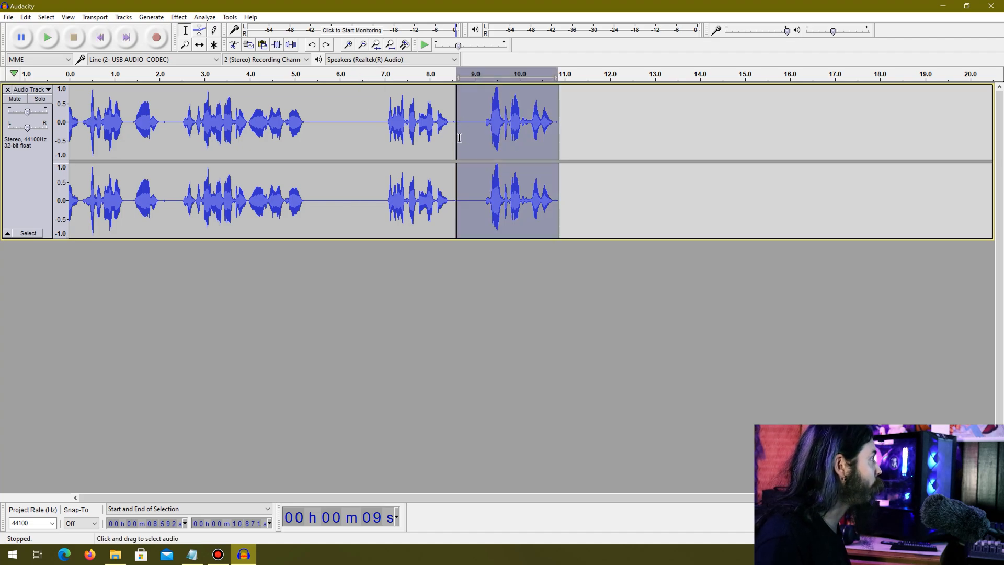
{"action": "left_click", "coordinate": [26, 16]}
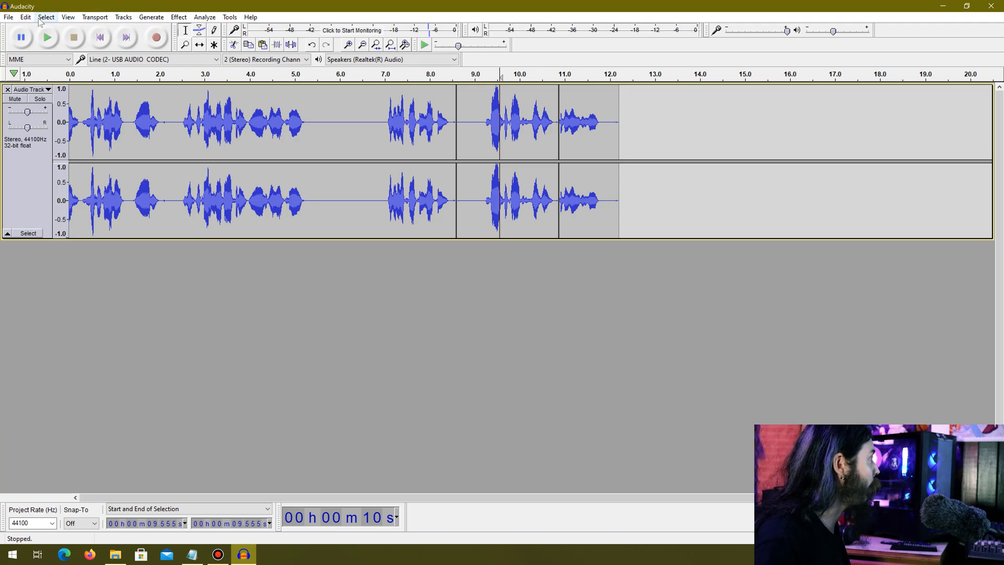
{"action": "left_click", "coordinate": [25, 17]}
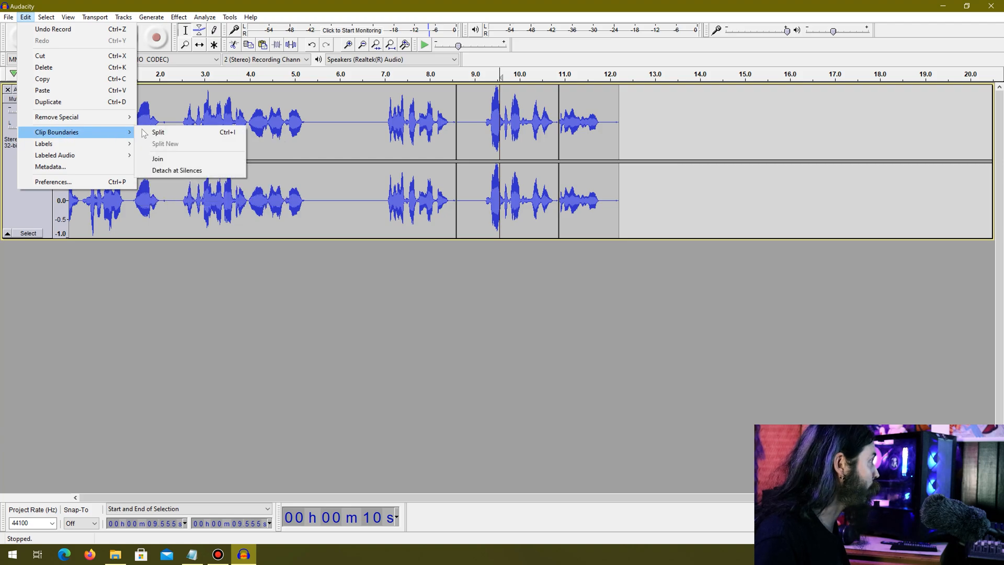
Step: Join all clips into one after selecting all, dismissing the no-audio-selected warning
{"action": "left_click", "coordinate": [158, 158]}
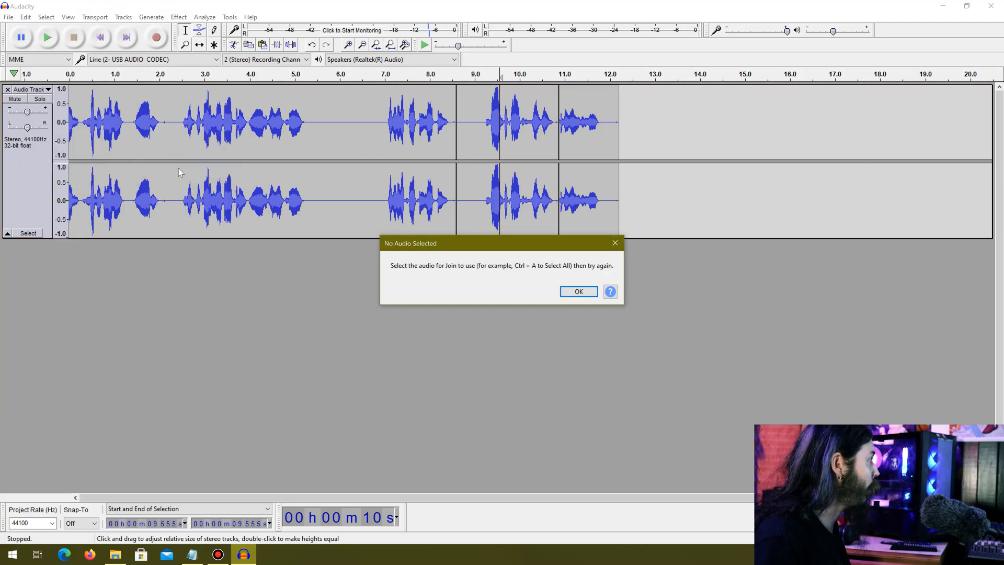
{"action": "left_click", "coordinate": [577, 292]}
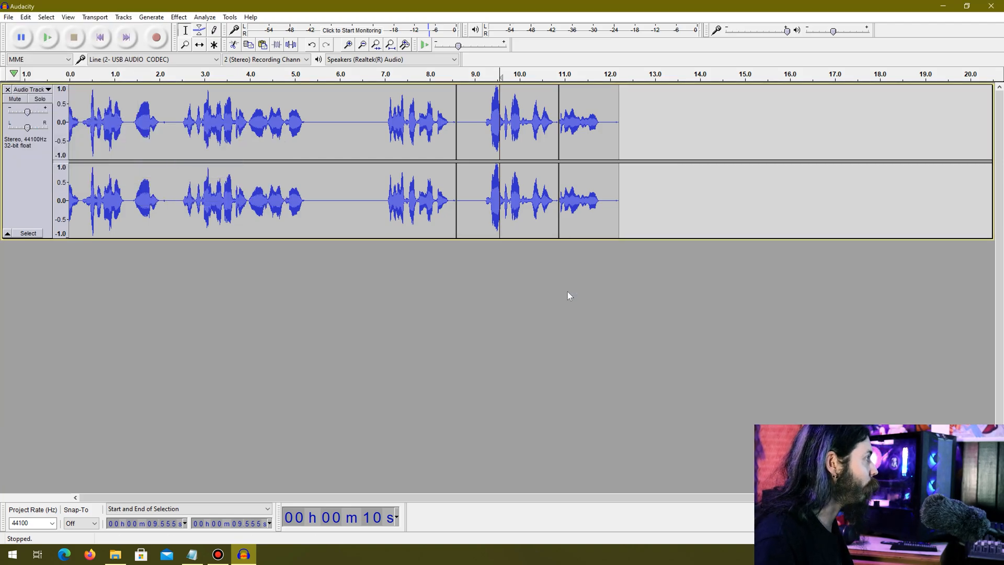
{"action": "left_click", "coordinate": [25, 17]}
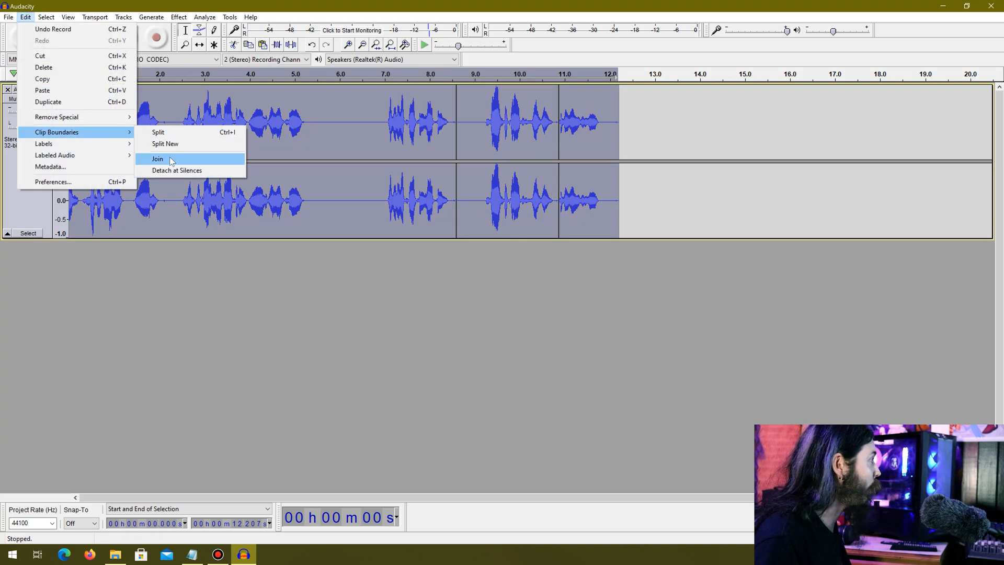
{"action": "left_click", "coordinate": [158, 159]}
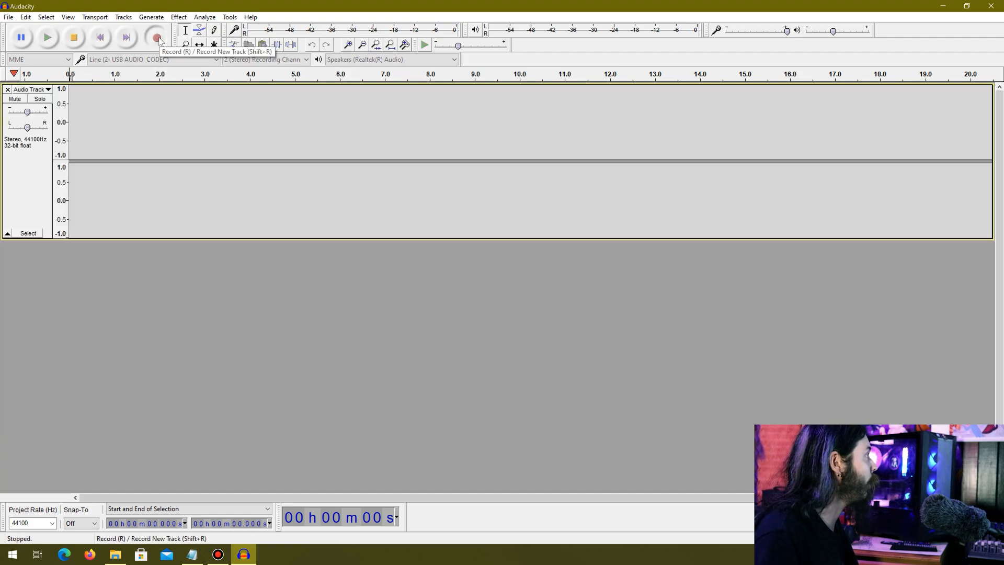
Step: Record a fresh narration, then punch in a redone take from about 1.8 seconds and stop it
{"action": "left_click", "coordinate": [156, 37]}
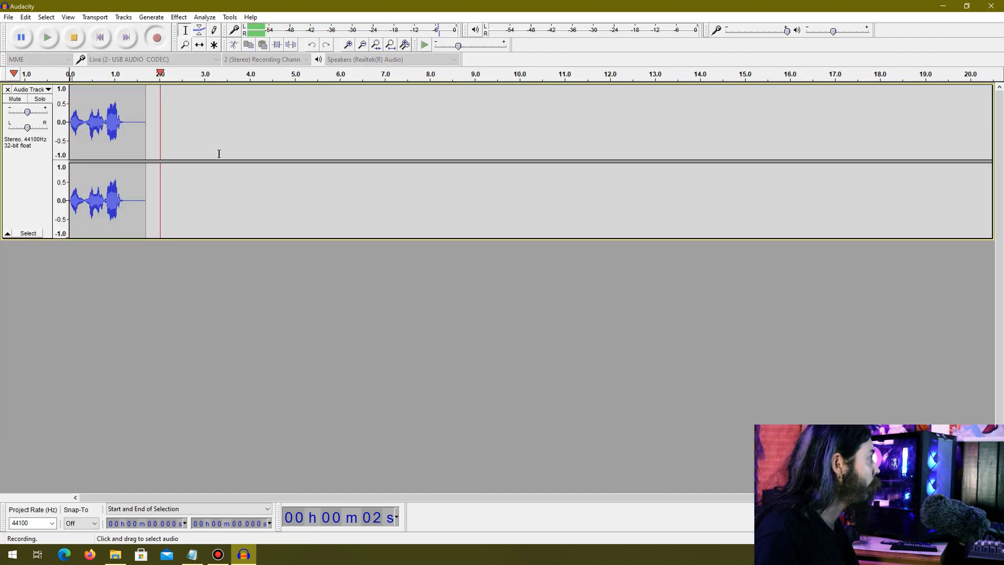
{"action": "left_click", "coordinate": [74, 37]}
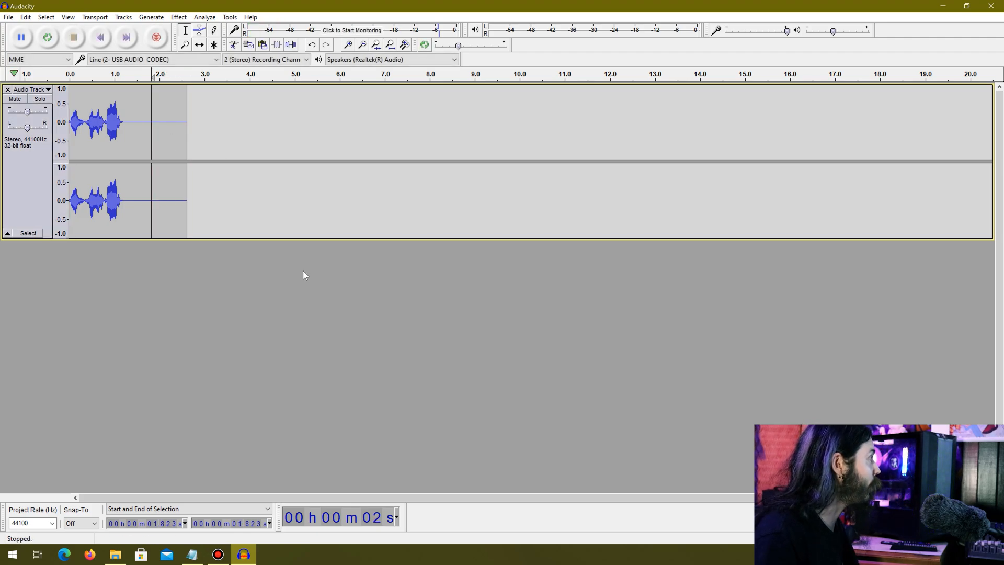
{"action": "left_click", "coordinate": [156, 38]}
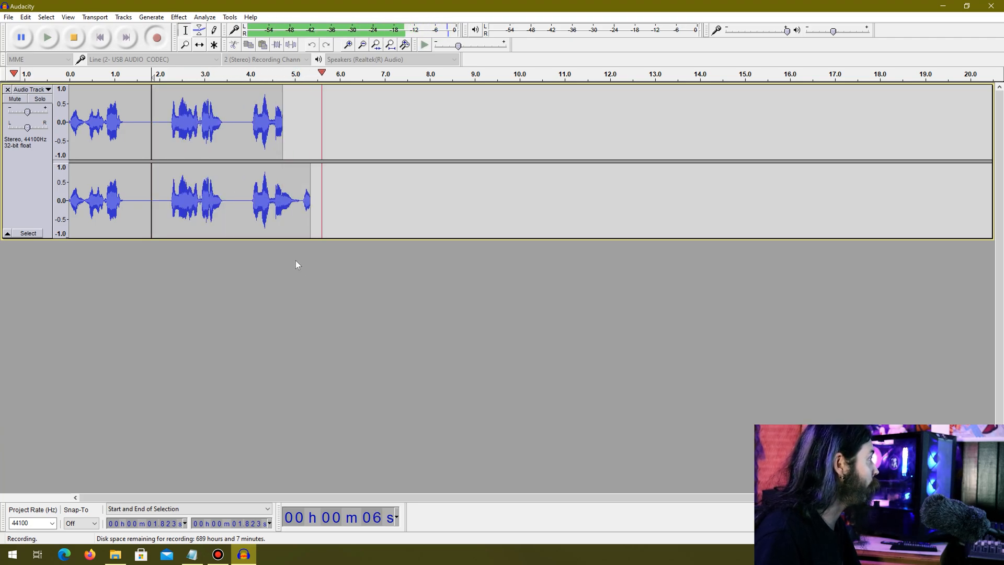
{"action": "left_click", "coordinate": [73, 37]}
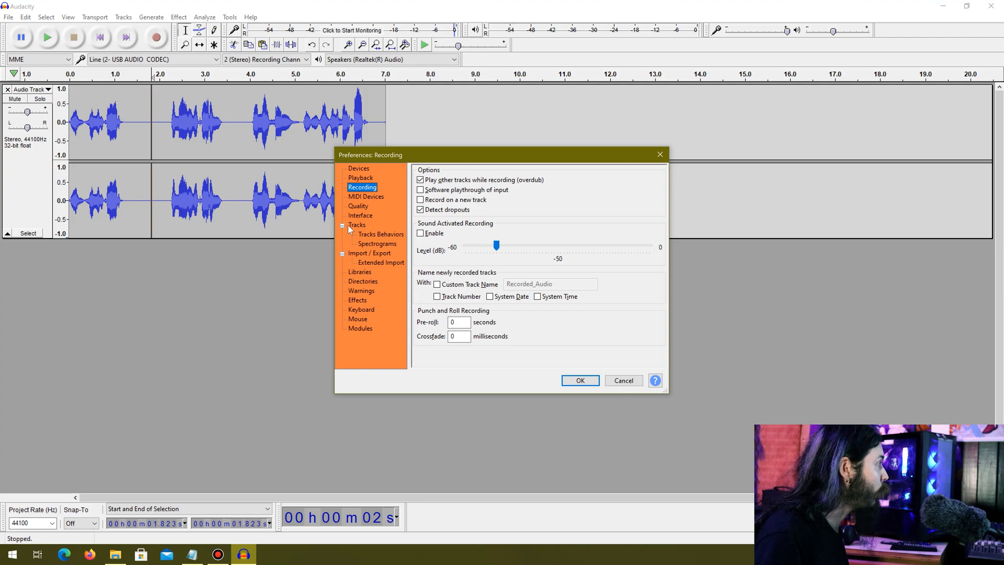
Step: Look over the Tracks and Tracks Behaviors pages, return to Recording and cancel Preferences unchanged
{"action": "left_click", "coordinate": [357, 225]}
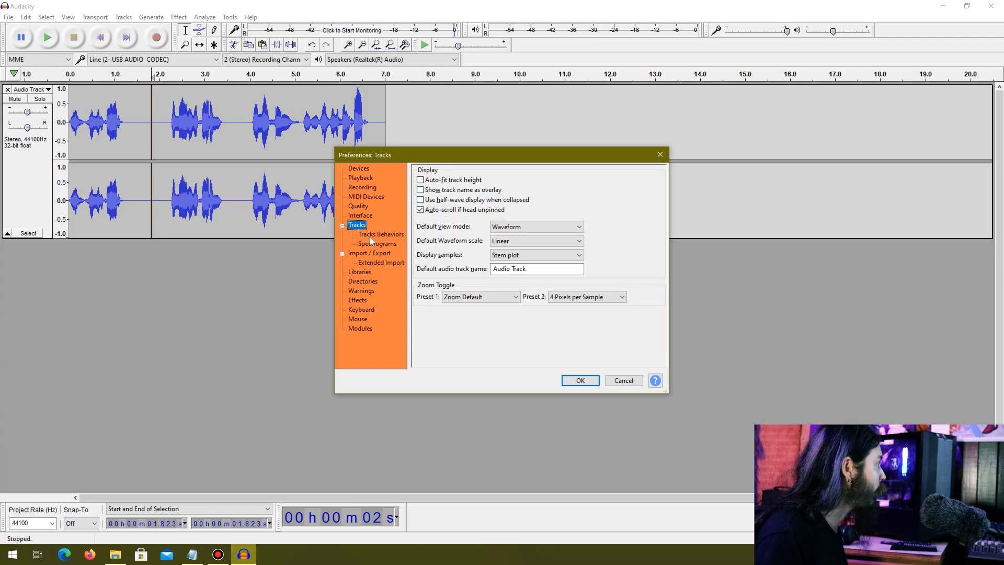
{"action": "left_click", "coordinate": [381, 233]}
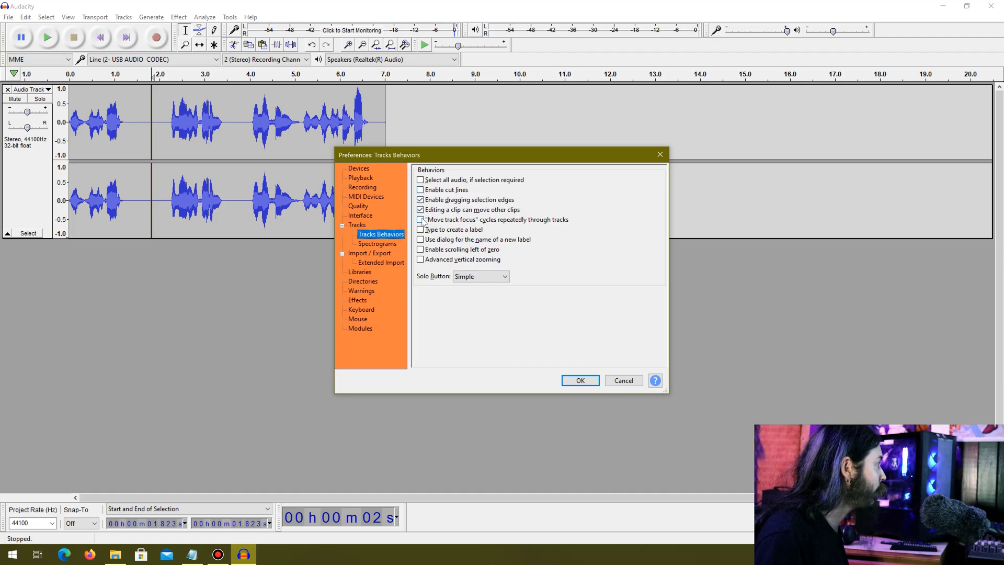
{"action": "left_click", "coordinate": [362, 187]}
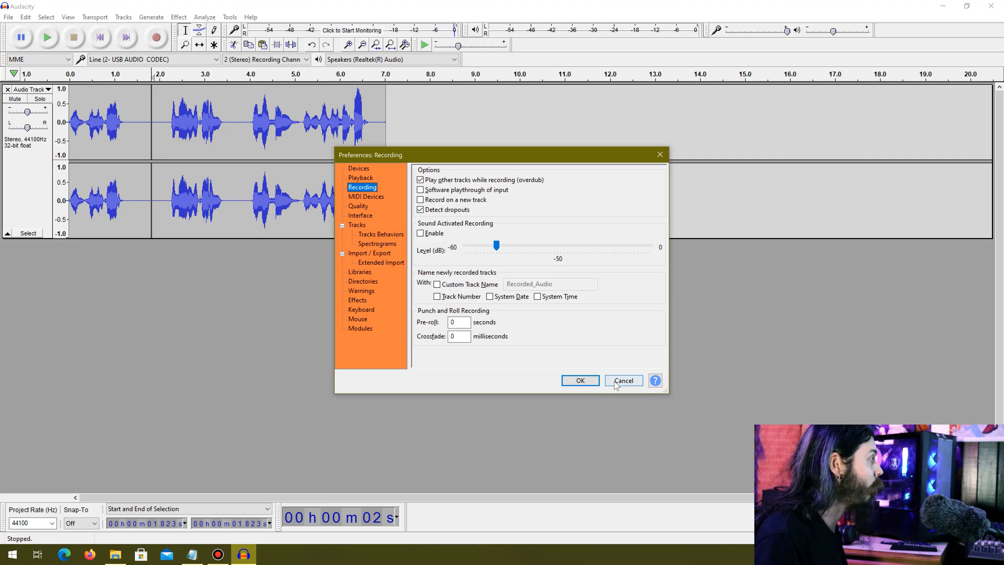
{"action": "left_click", "coordinate": [621, 381]}
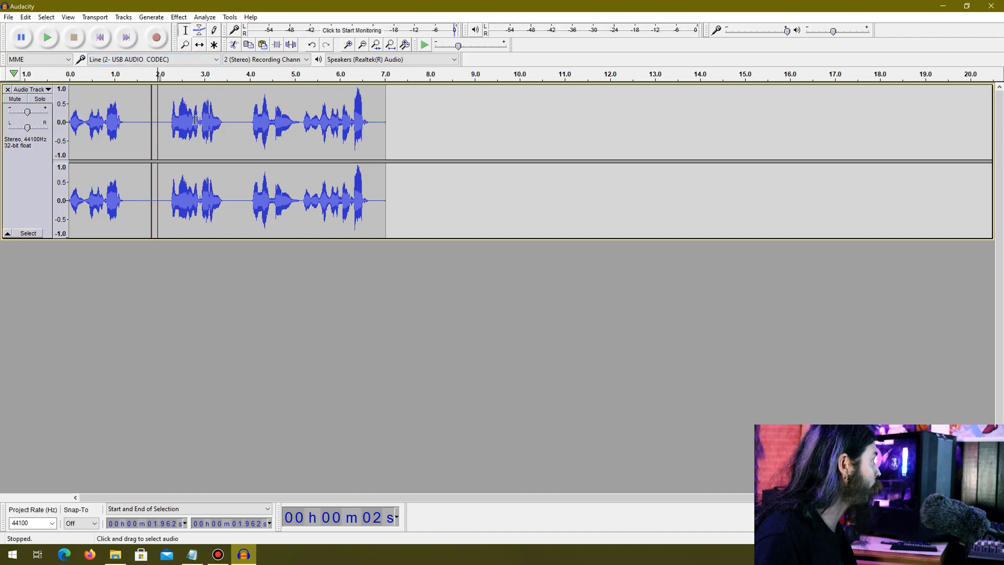
Step: Move the redo point to about 1.5 seconds and stop each punch-and-roll retake over the mistakes
{"action": "left_click_drag", "start_coordinate": [159, 121], "coordinate": [384, 121]}
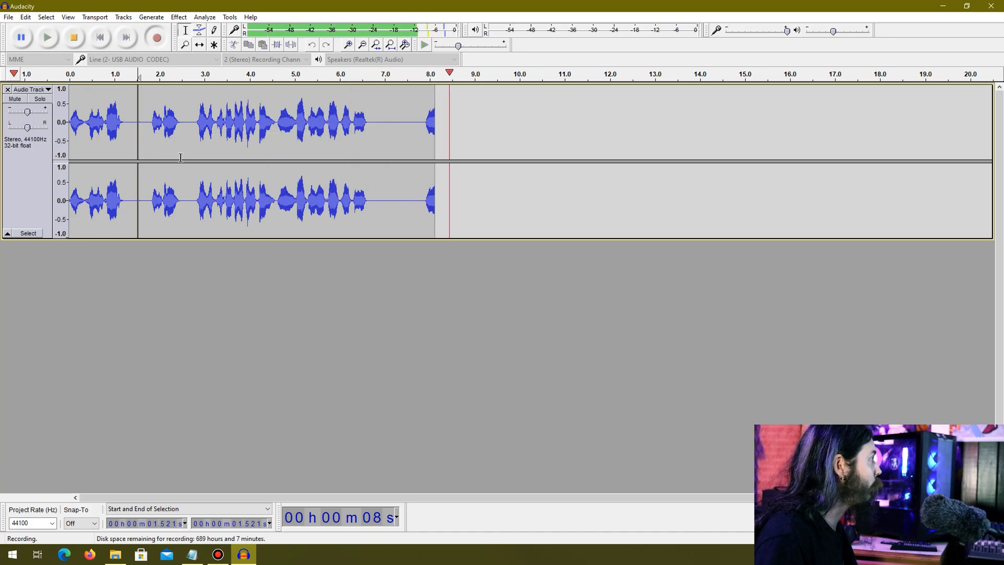
{"action": "left_click", "coordinate": [73, 37]}
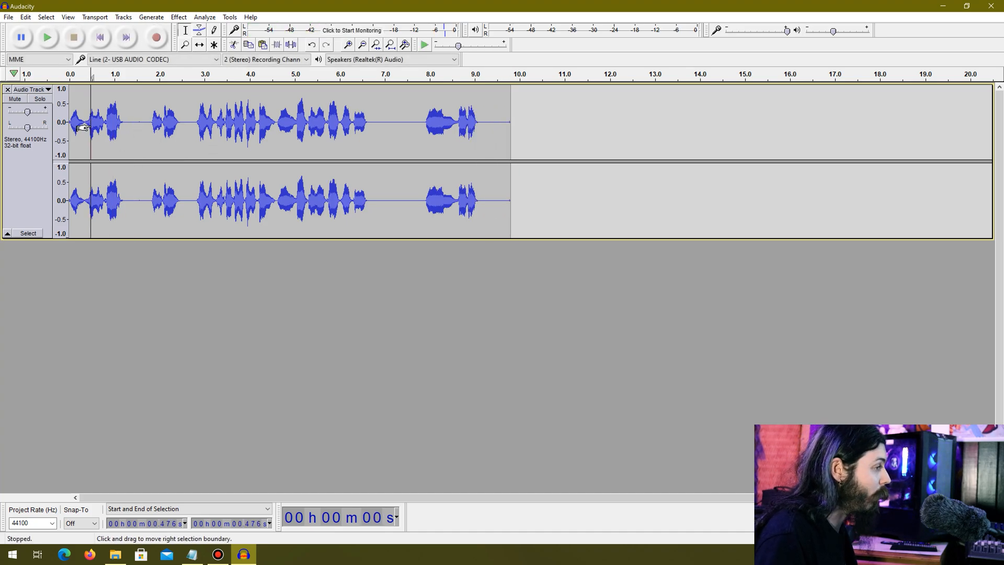
{"action": "mouse_move", "coordinate": [134, 216]}
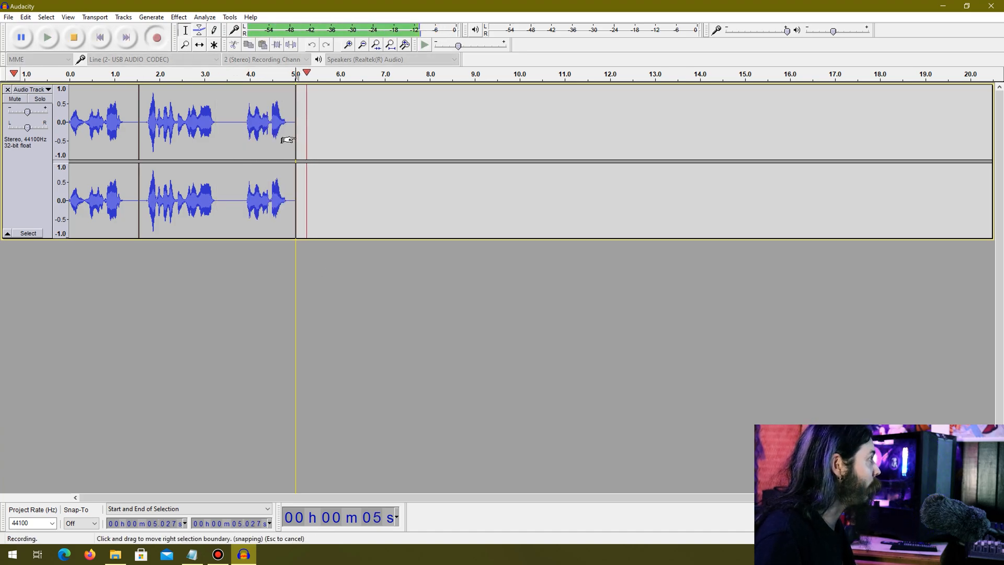
{"action": "left_click", "coordinate": [73, 37]}
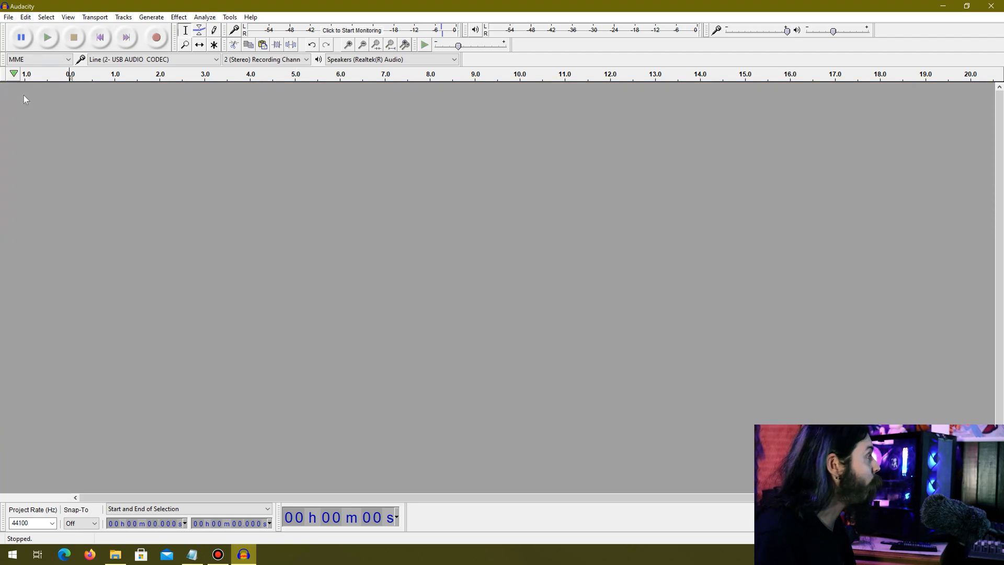
{"action": "mouse_move", "coordinate": [253, 174]}
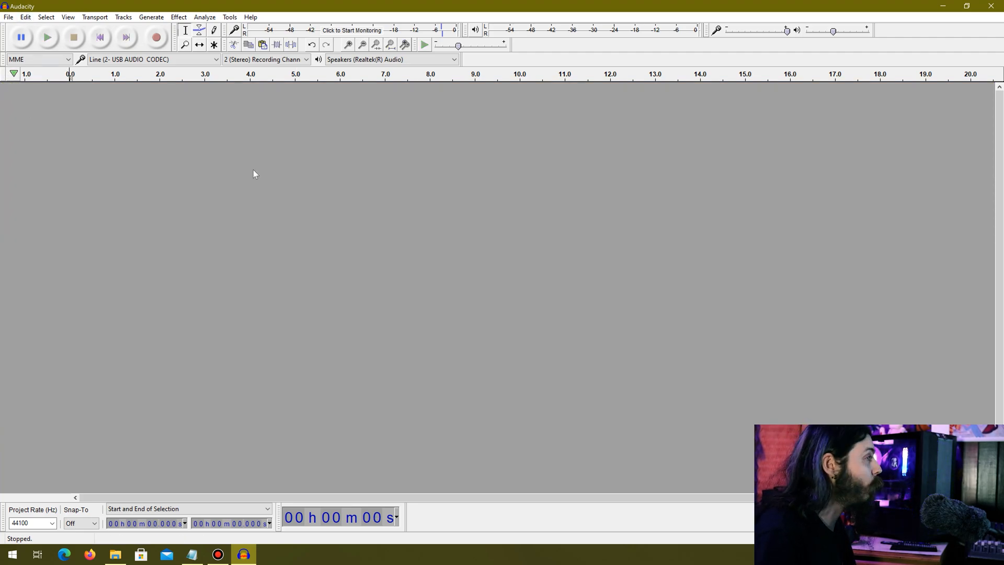
{"action": "left_click", "coordinate": [12, 74]}
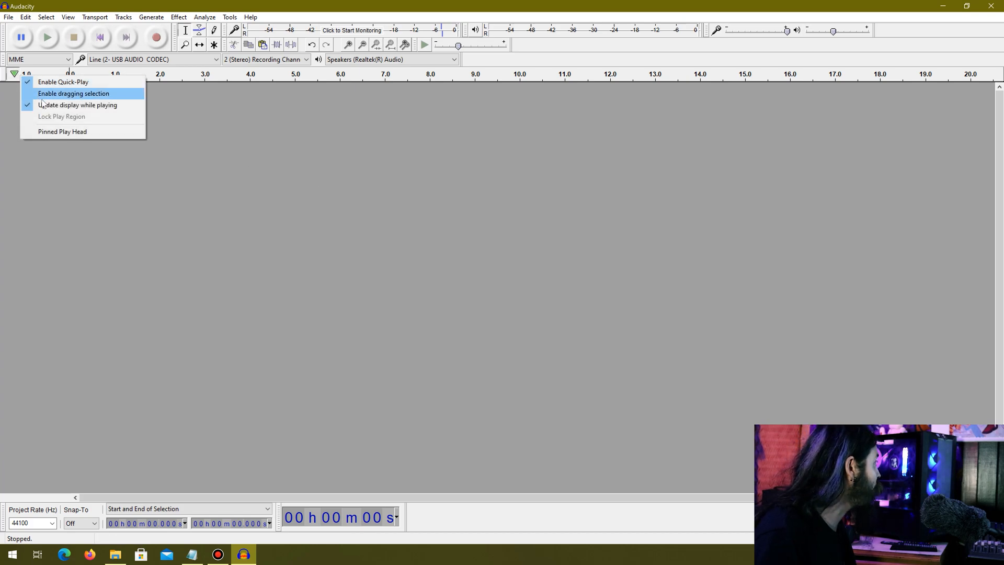
{"action": "mouse_move", "coordinate": [62, 82]}
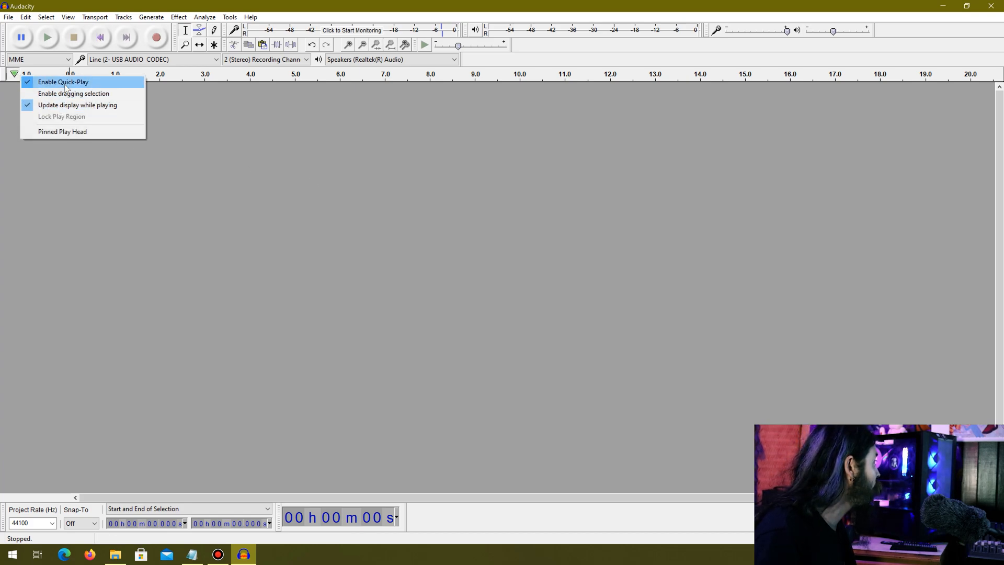
{"action": "mouse_move", "coordinate": [73, 93]}
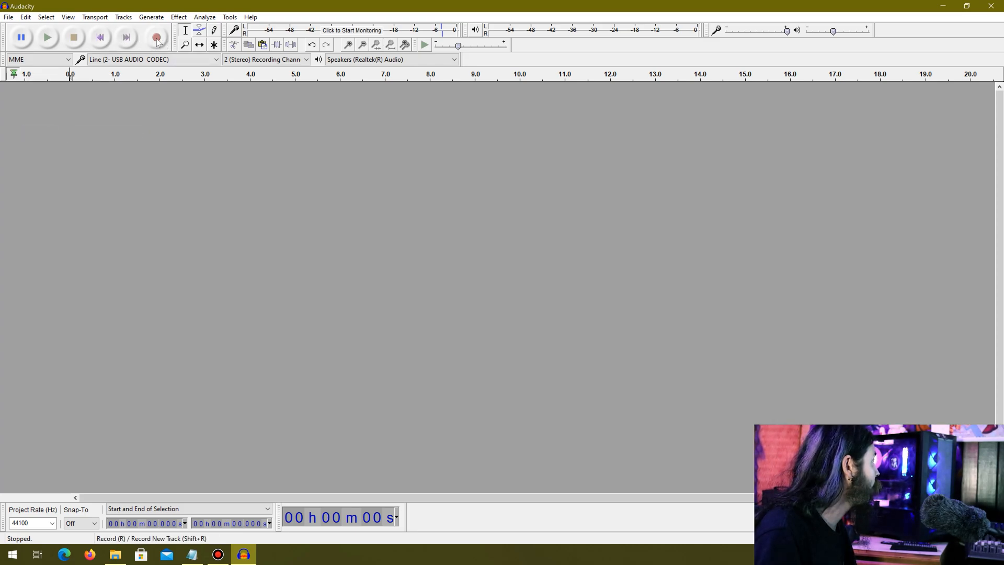
{"action": "left_click", "coordinate": [156, 37]}
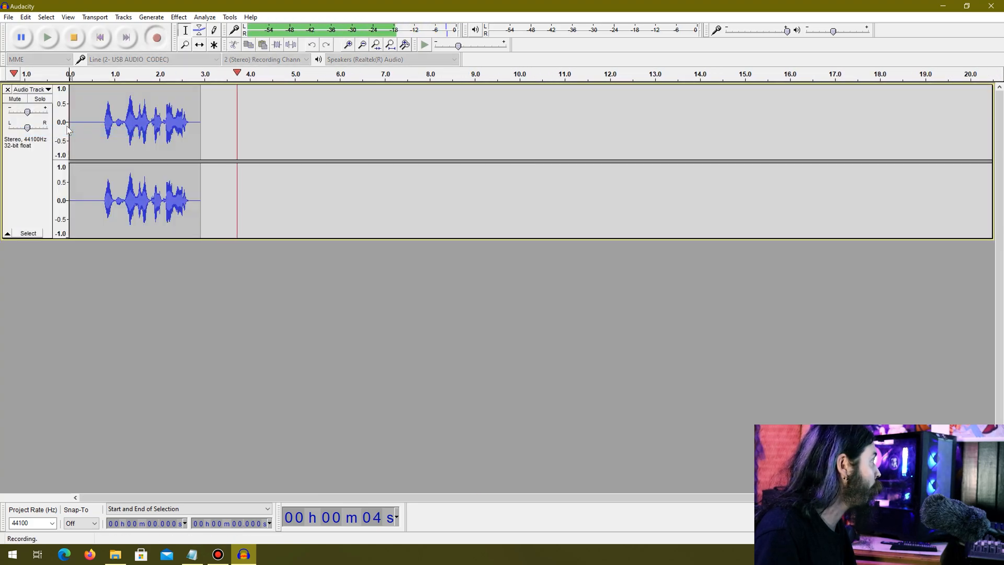
{"action": "left_click", "coordinate": [73, 37]}
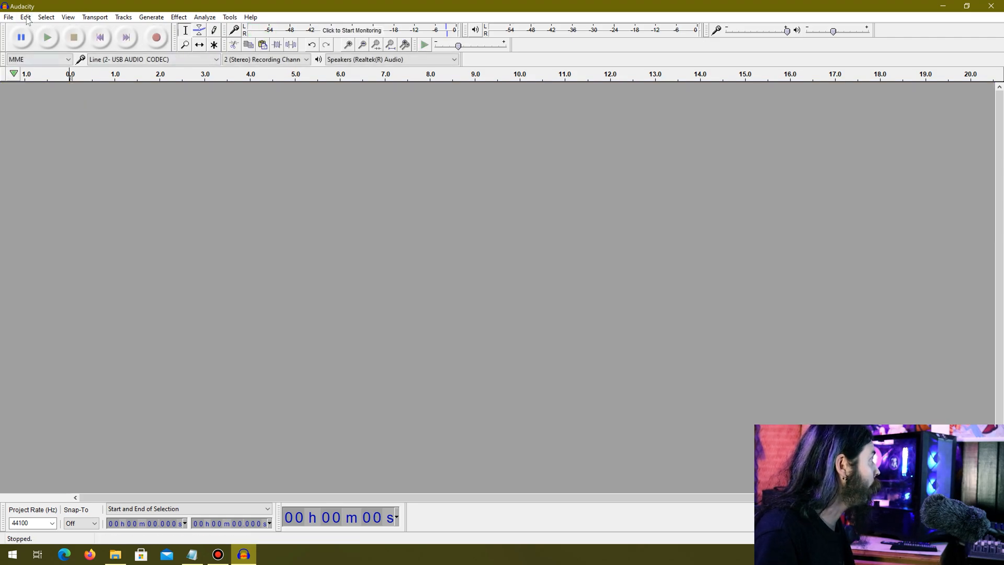
{"action": "mouse_move", "coordinate": [421, 262]}
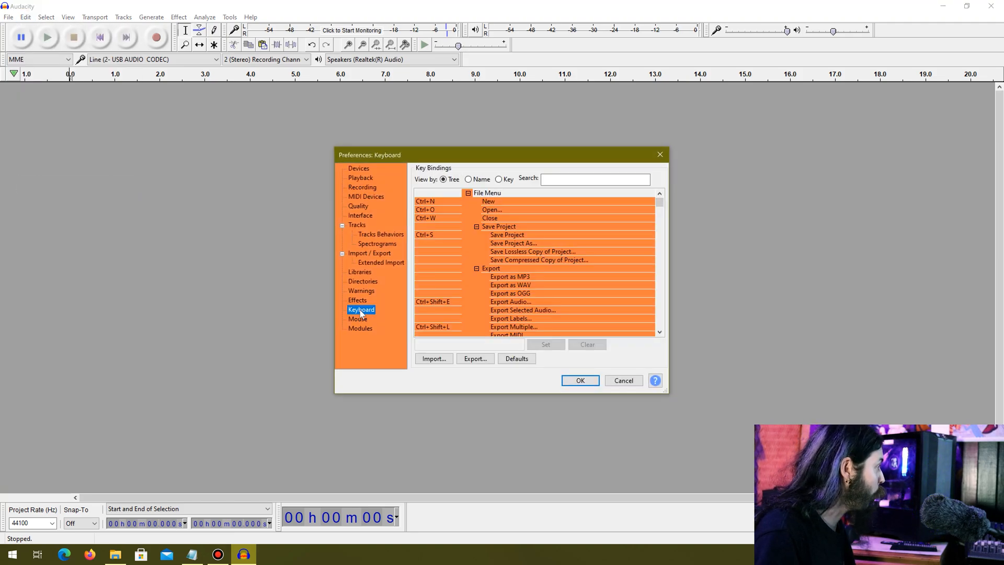
{"action": "mouse_move", "coordinate": [602, 206]}
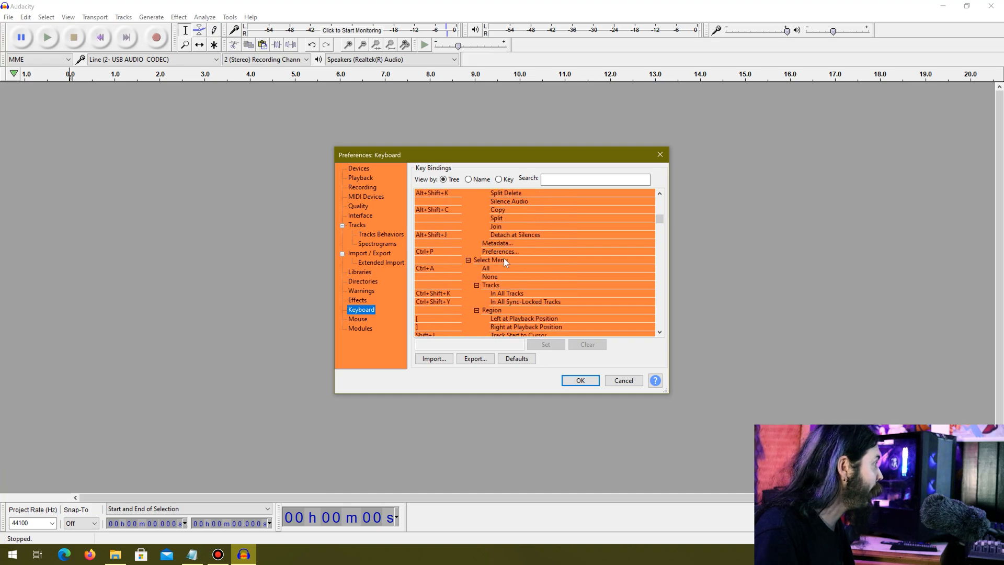
Step: Browse the keyboard bindings list and start a search in its Search field
{"action": "scroll", "scroll_direction": "down", "scroll_amount": 3}
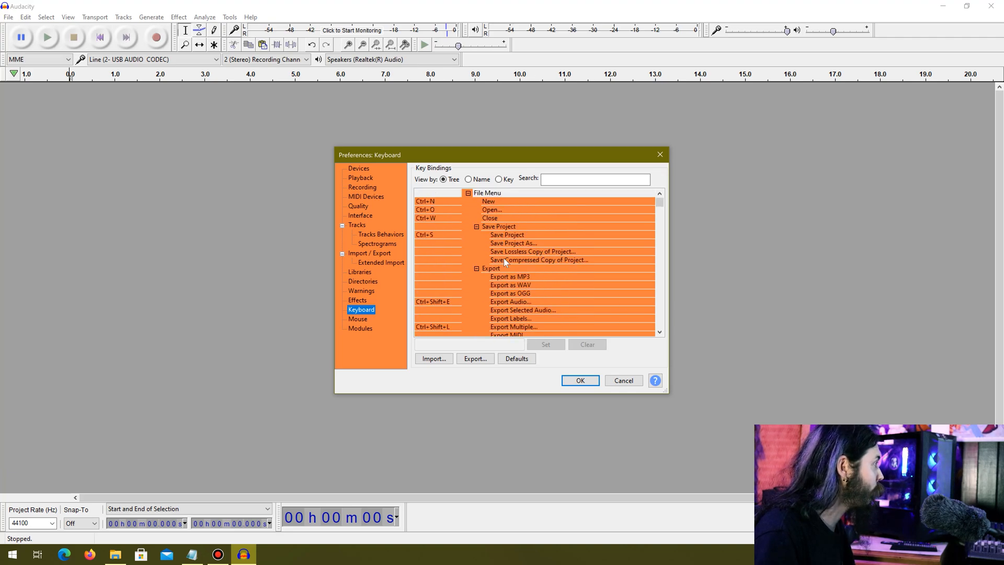
{"action": "scroll", "scroll_direction": "down", "scroll_amount": 3}
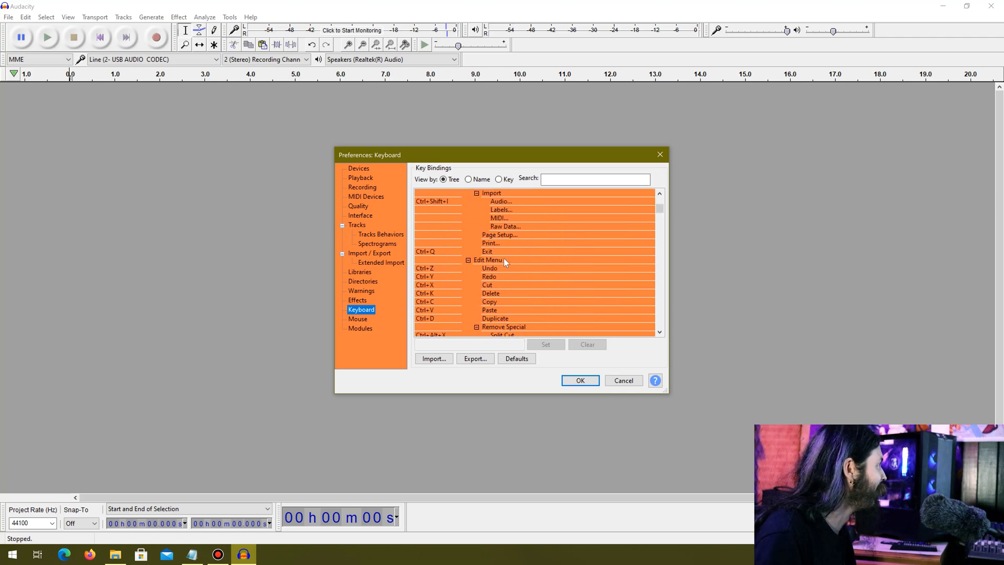
{"action": "left_click", "coordinate": [594, 179]}
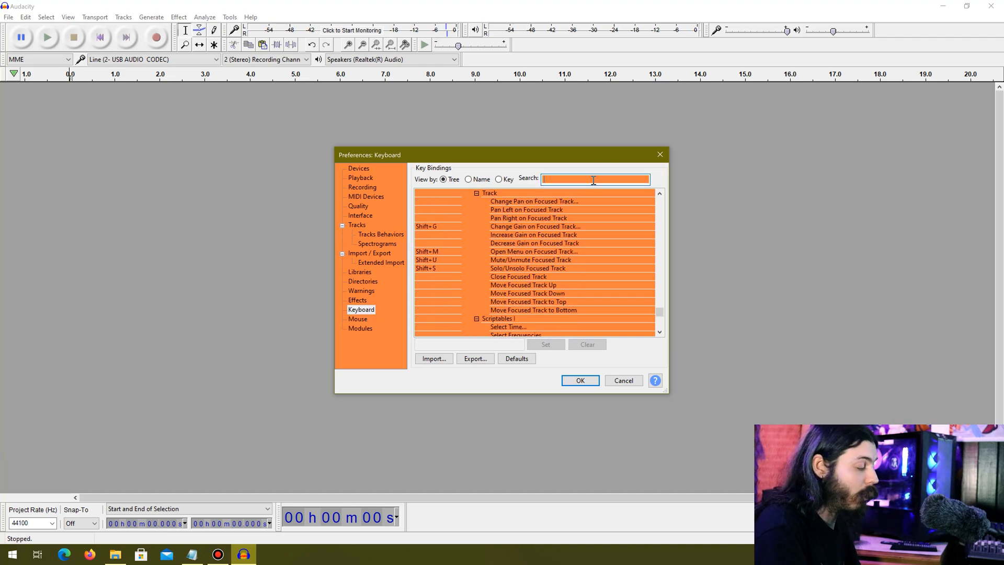
Step: Search 'join', select Clip Boundaries Join and enter Shift+Q as its shortcut
{"action": "type", "text": "join"}
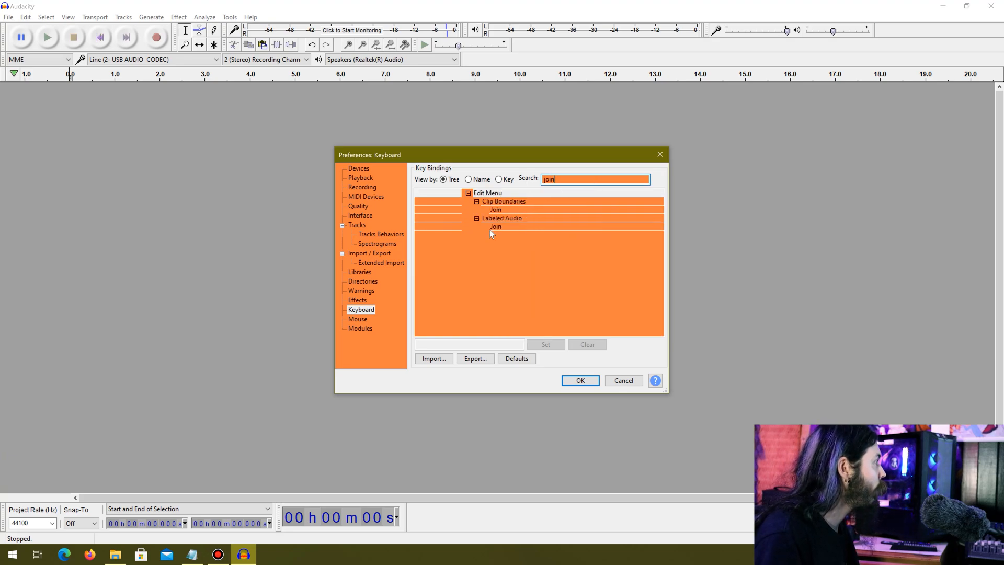
{"action": "mouse_move", "coordinate": [496, 209]}
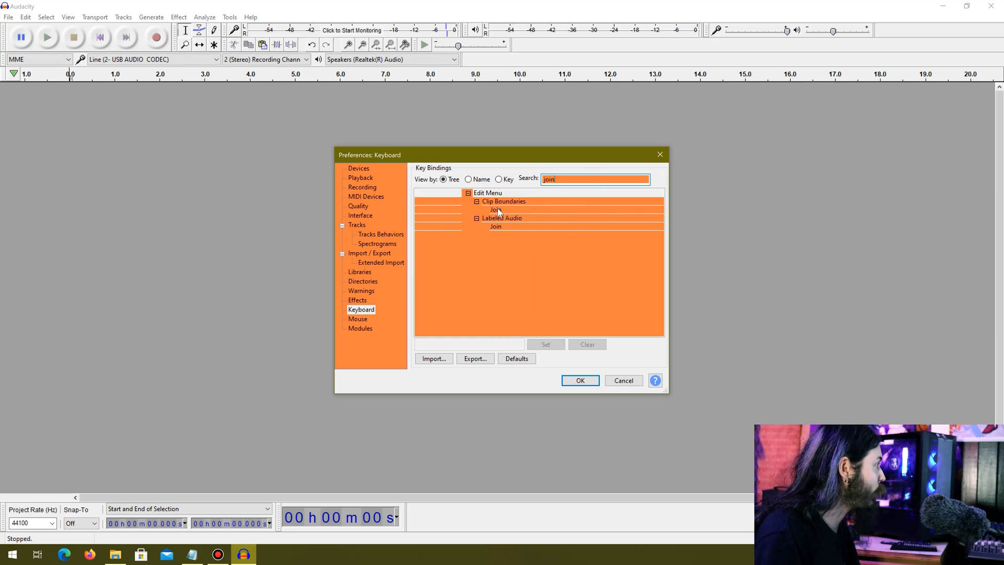
{"action": "left_click", "coordinate": [495, 209]}
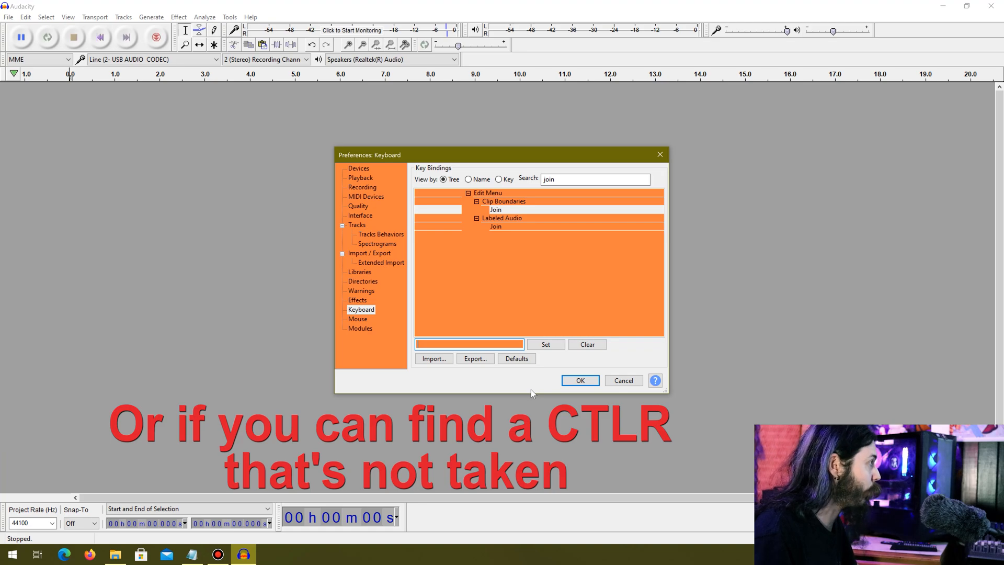
{"action": "type", "text": "Shift+Q"}
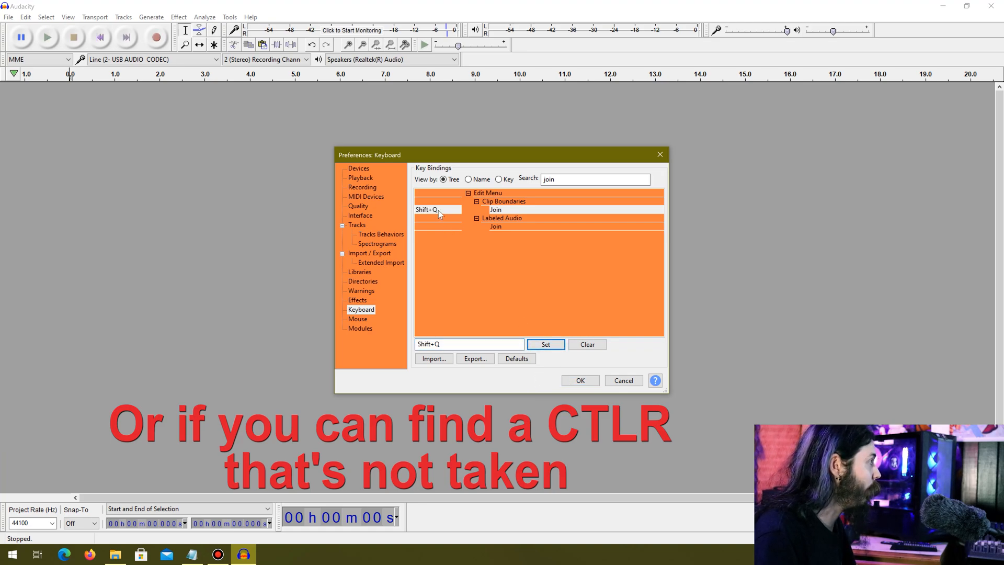
Step: Try Shift+D on Join, keep it for Punch and Roll Record instead, clearing and reselecting Join
{"action": "left_click", "coordinate": [468, 344]}
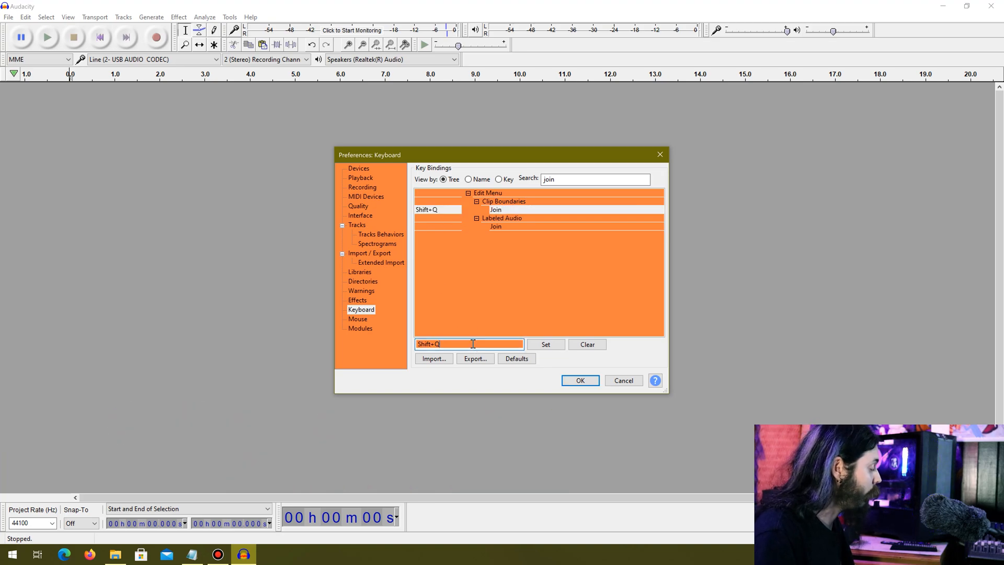
{"action": "type", "text": "Shift+D"}
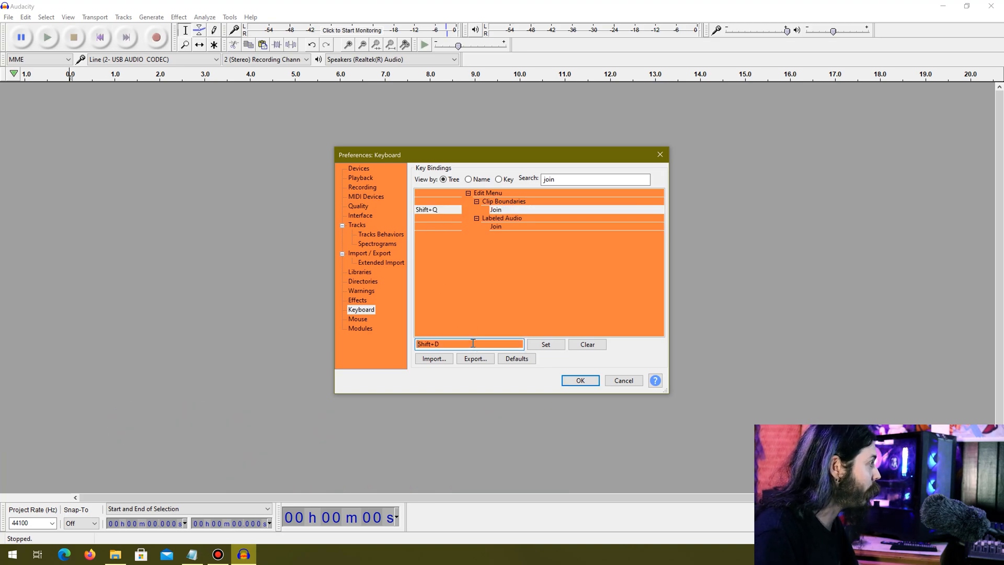
{"action": "left_click", "coordinate": [545, 344]}
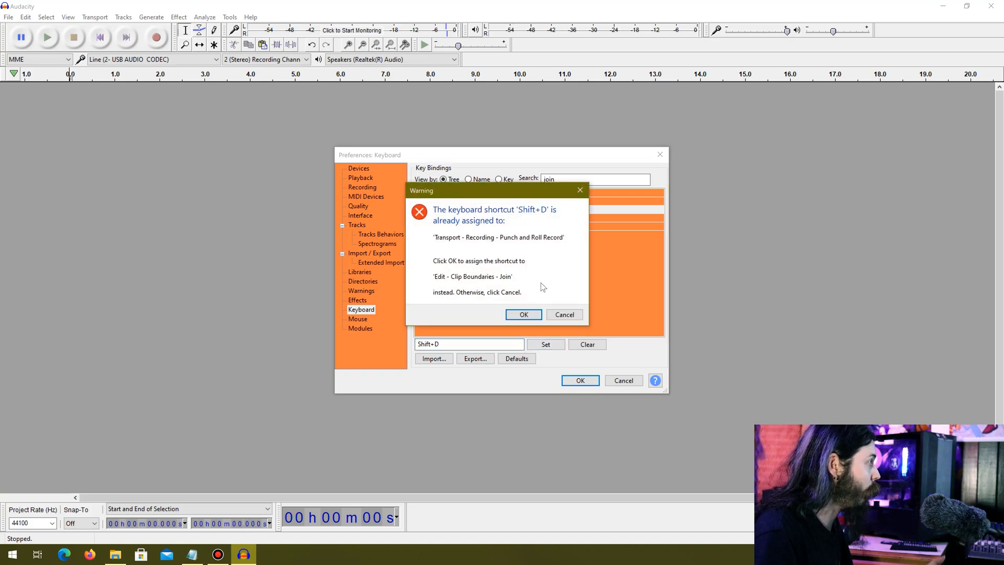
{"action": "mouse_move", "coordinate": [564, 315]}
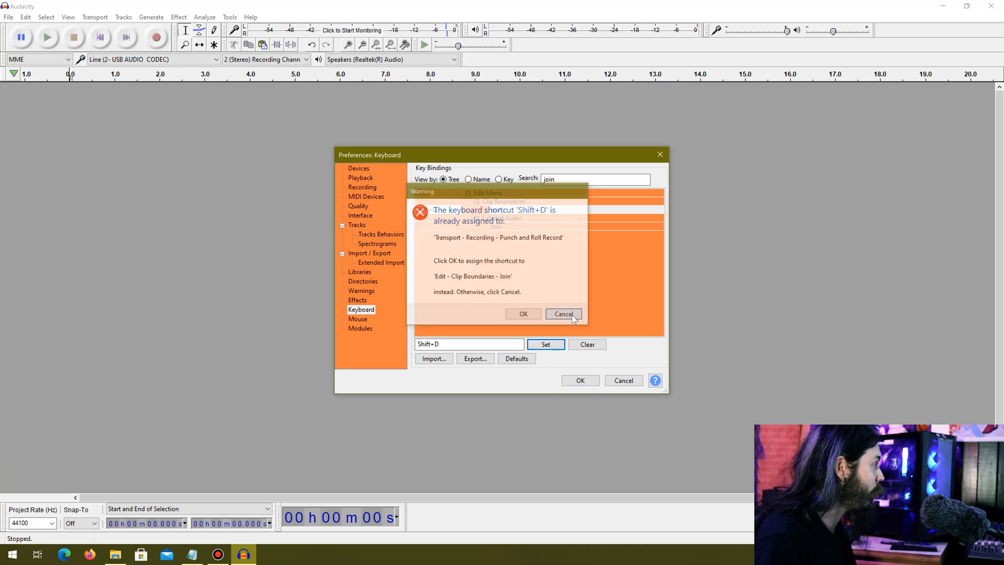
{"action": "left_click", "coordinate": [563, 314]}
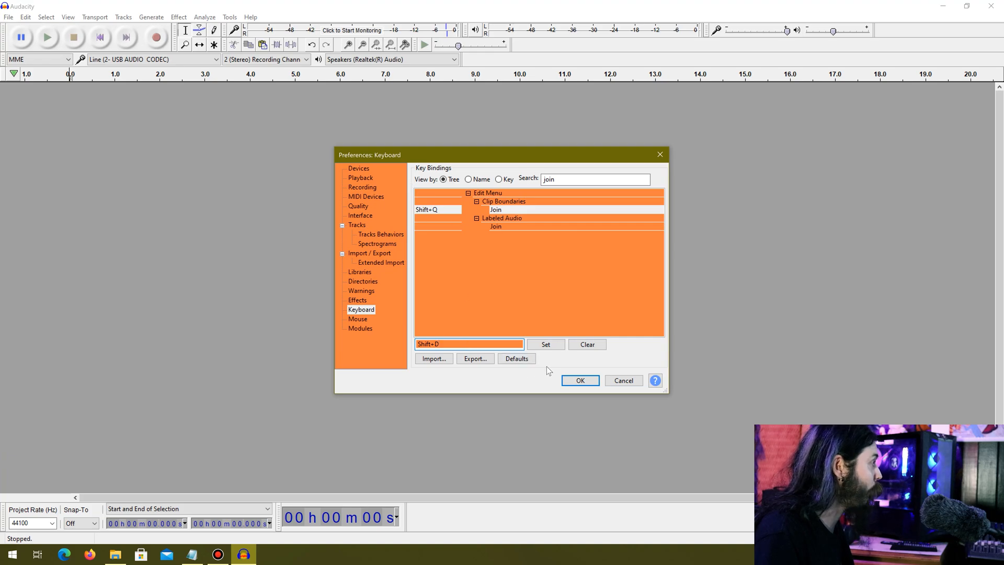
{"action": "left_click", "coordinate": [586, 344]}
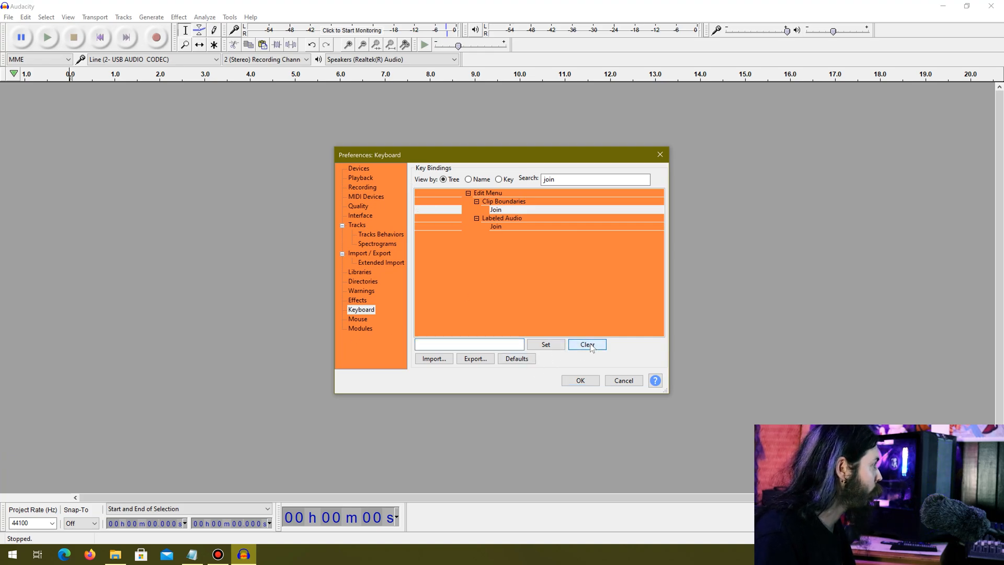
{"action": "left_click", "coordinate": [496, 209]}
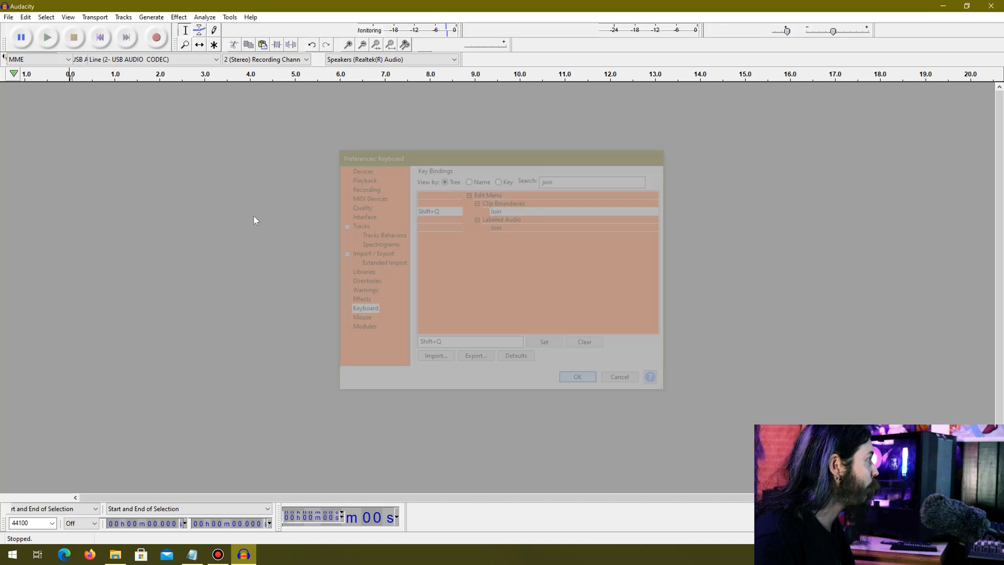
Step: Keep the new shortcut with OK and record a narration take of roughly eighteen seconds
{"action": "left_click", "coordinate": [575, 377]}
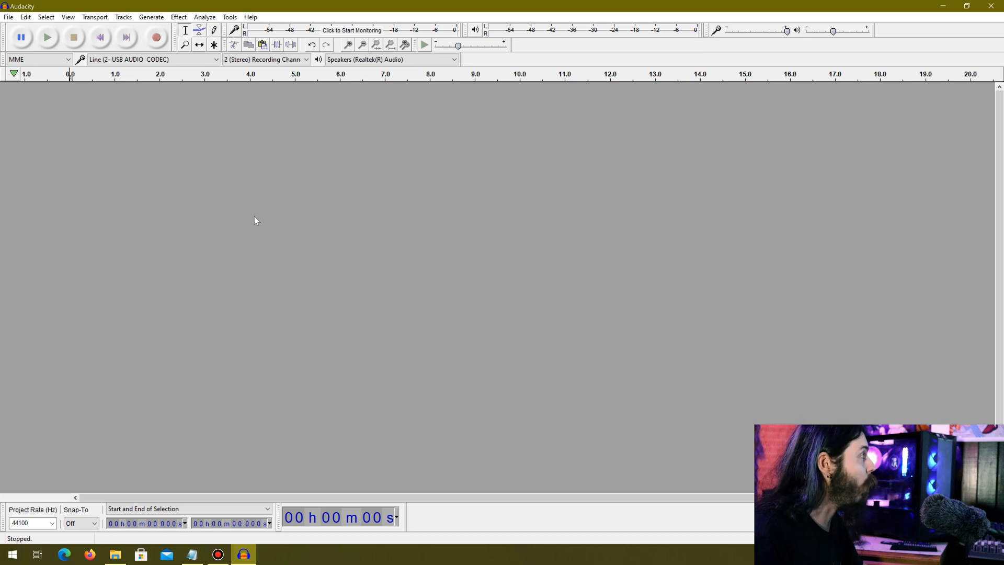
{"action": "left_click", "coordinate": [156, 37]}
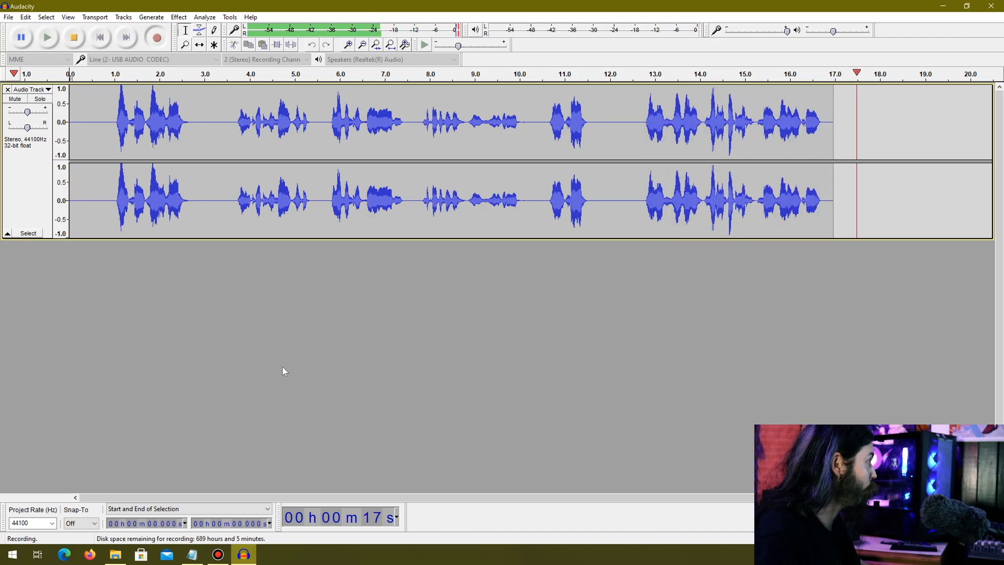
{"action": "left_click", "coordinate": [73, 36]}
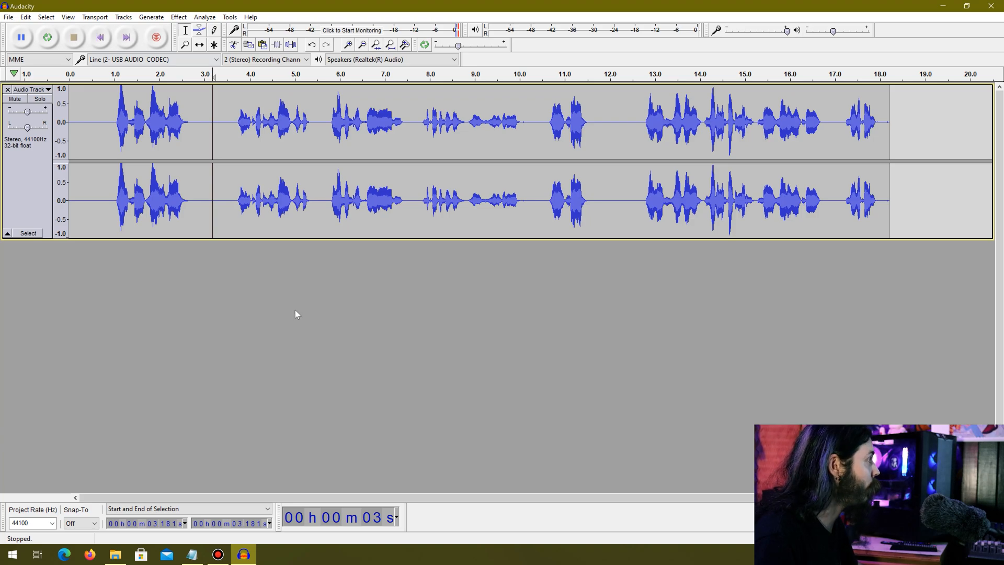
Step: Punch in a retake from about 3.2 seconds and stop it, leaving the track ending near 8.7 seconds
{"action": "left_click", "coordinate": [156, 37]}
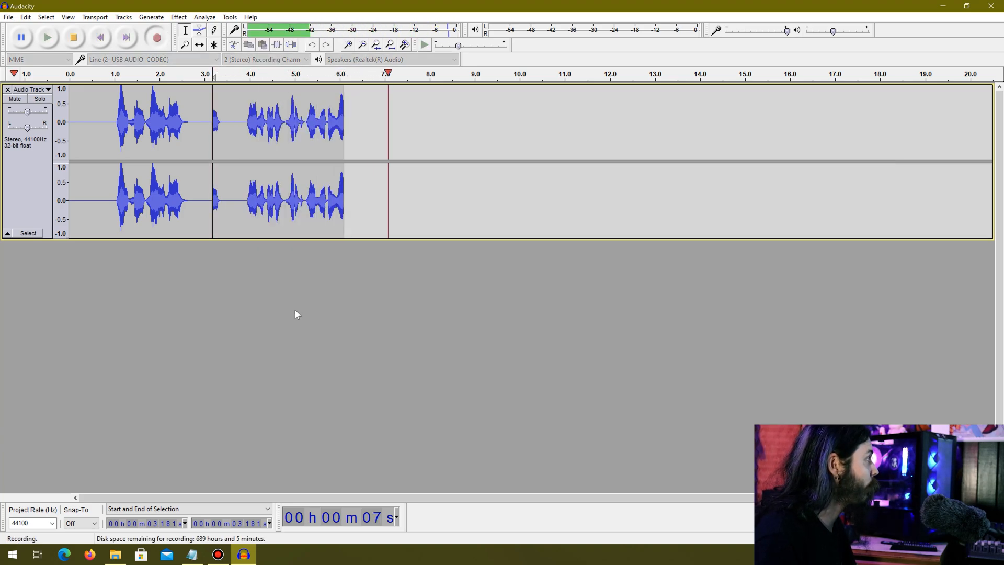
{"action": "left_click", "coordinate": [73, 38]}
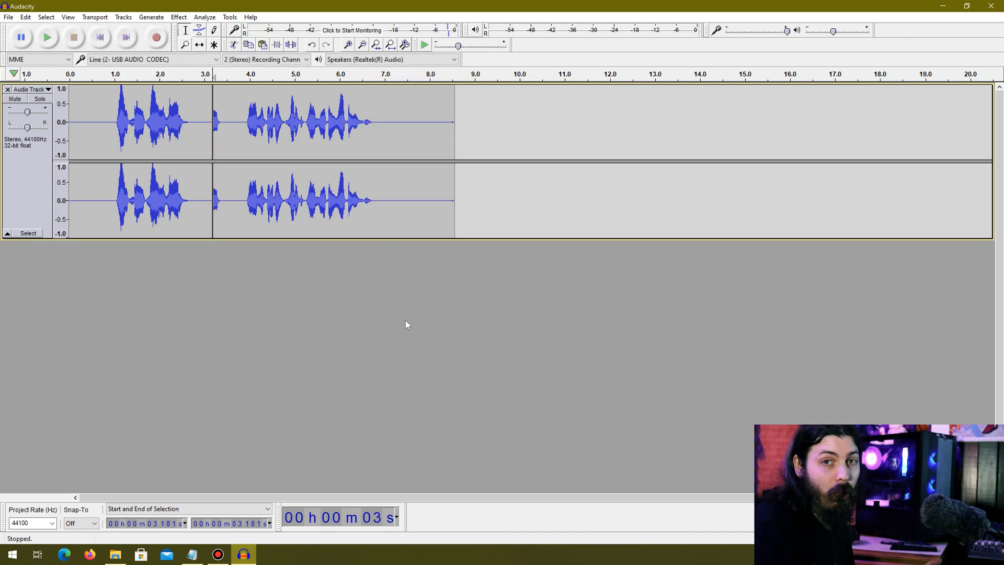
{"action": "mouse_move", "coordinate": [269, 355]}
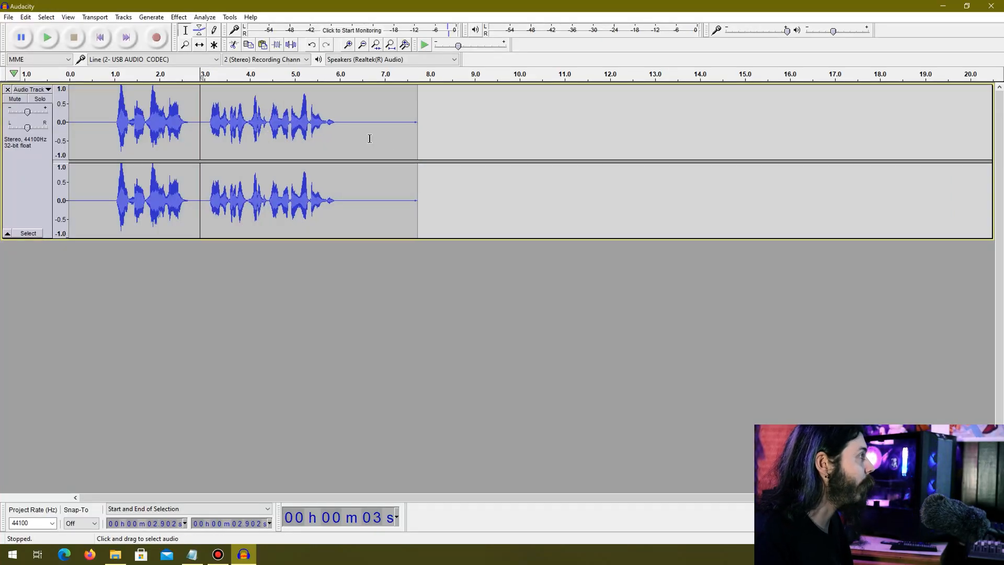
Step: Set the cursor at about 2.25 seconds and start a punch-and-roll retake from there
{"action": "left_click_drag", "start_coordinate": [370, 122], "coordinate": [450, 121]}
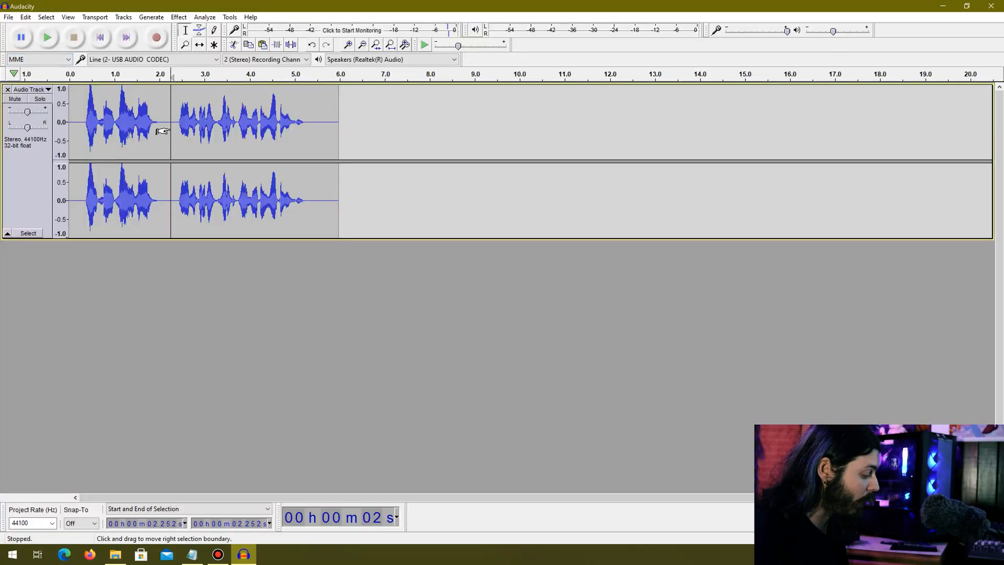
{"action": "left_click", "coordinate": [156, 38]}
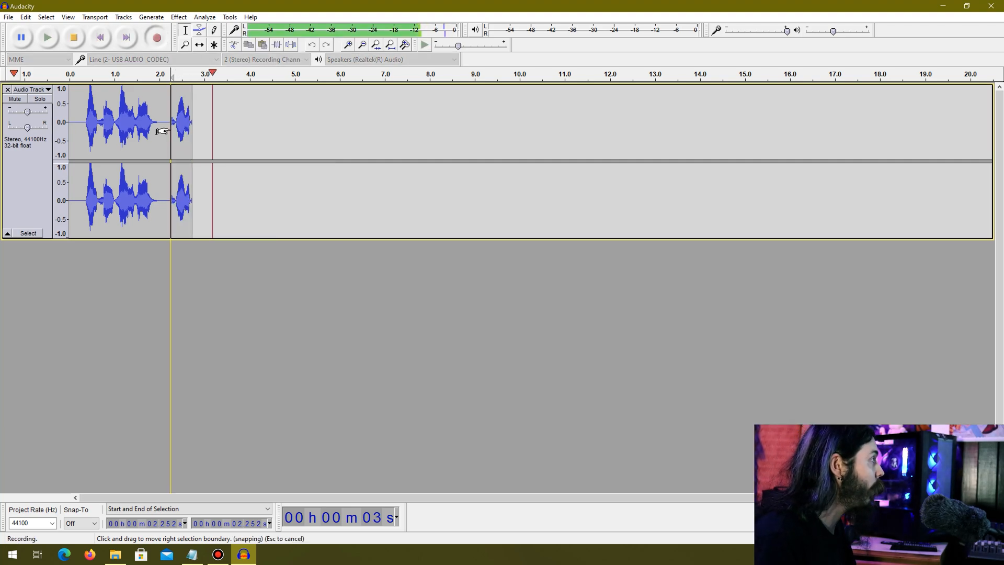